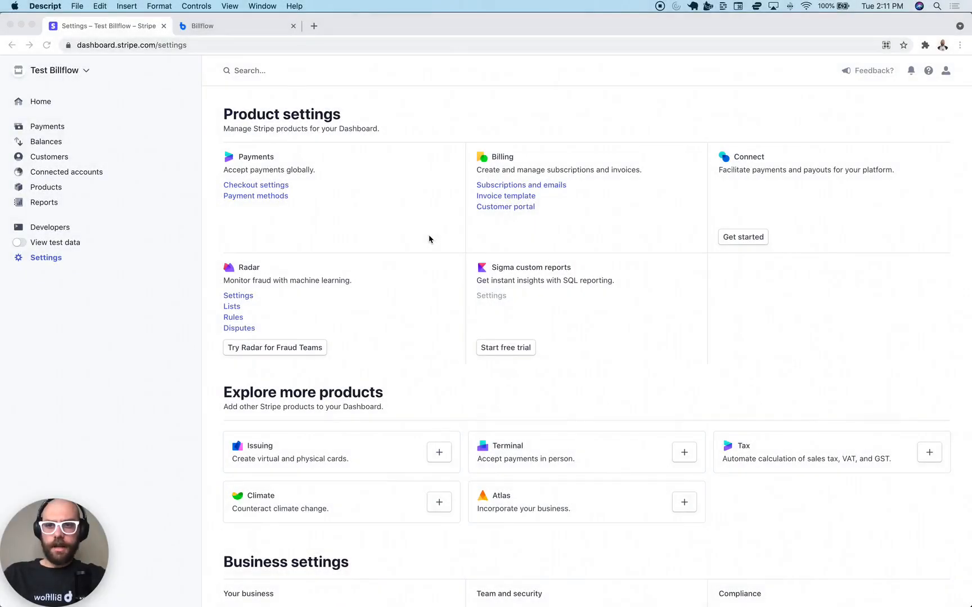
pyautogui.moveTo(679, 298)
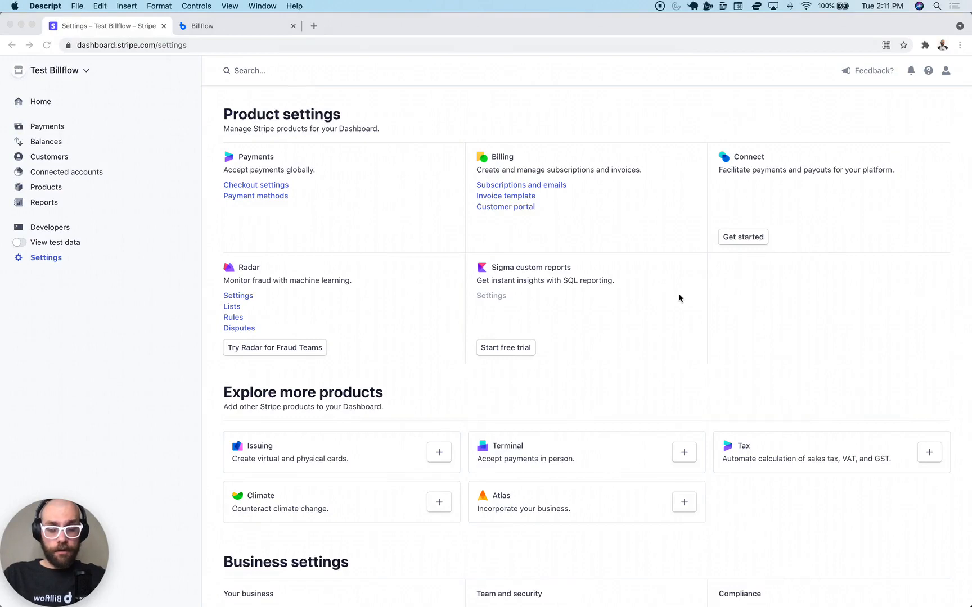
pyautogui.moveTo(43, 262)
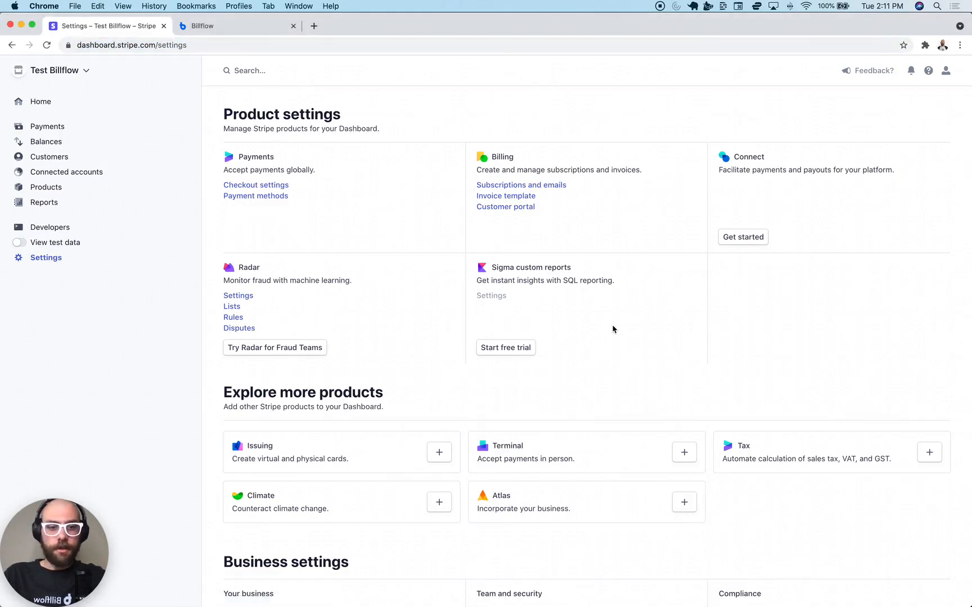
pyautogui.moveTo(800, 467)
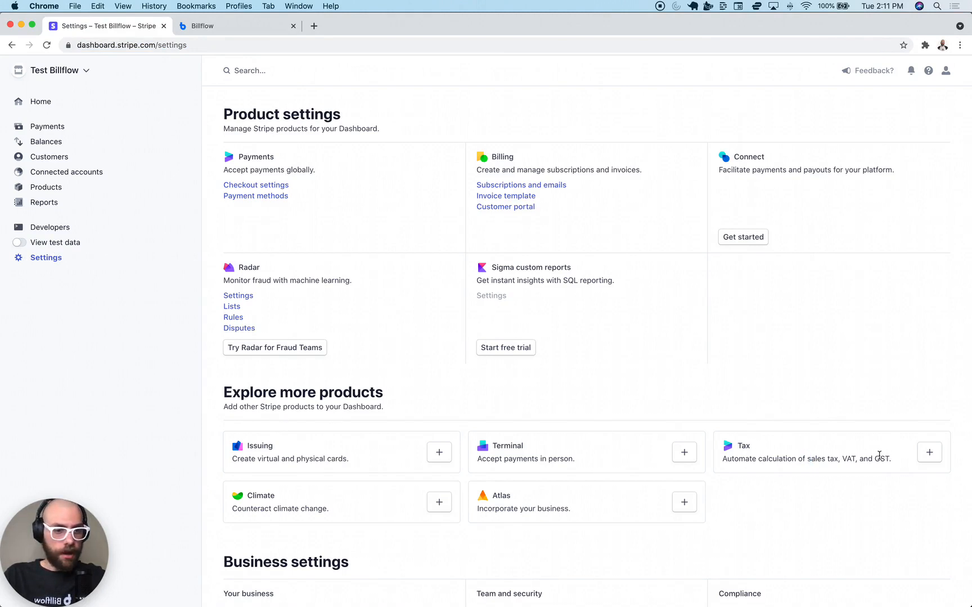
# Add the Tax product, start setup, and begin a United States origin address.
pyautogui.click(928, 451)
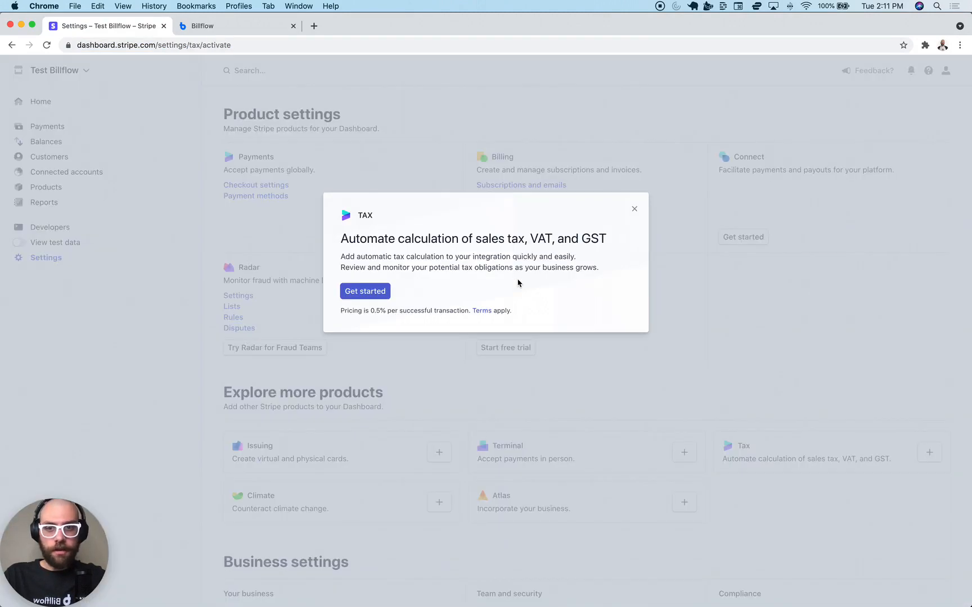
pyautogui.click(365, 292)
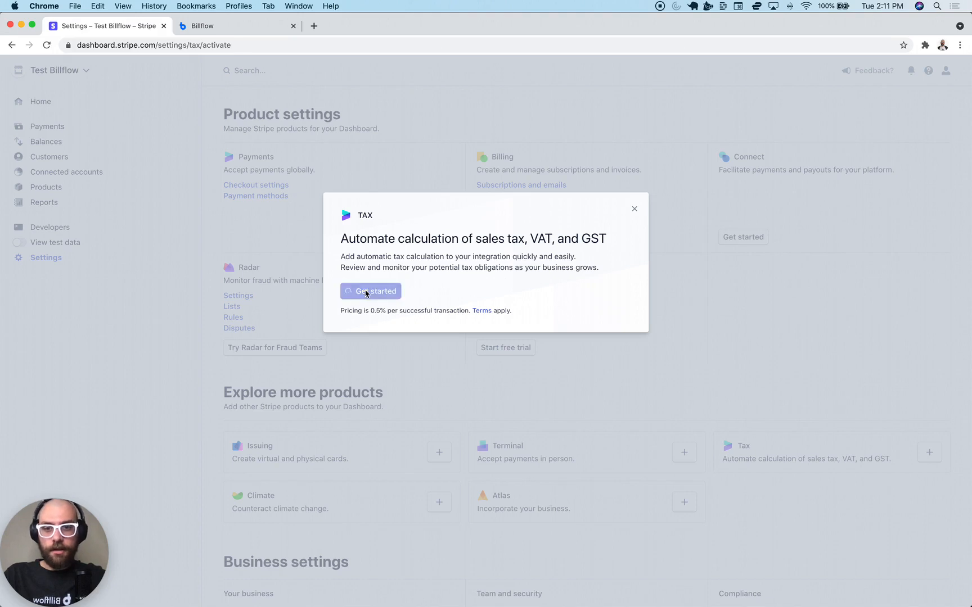
pyautogui.click(370, 292)
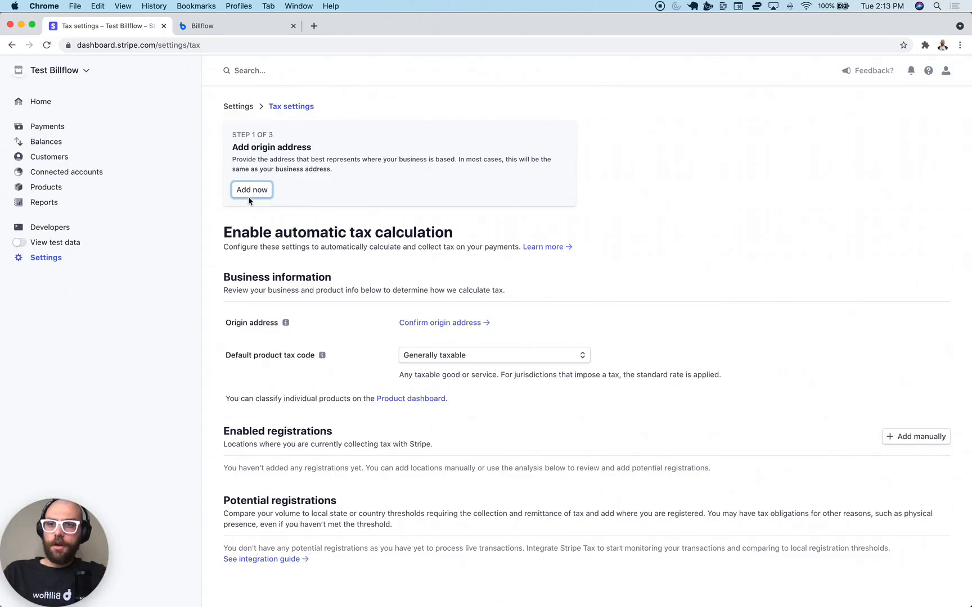
pyautogui.moveTo(284, 190)
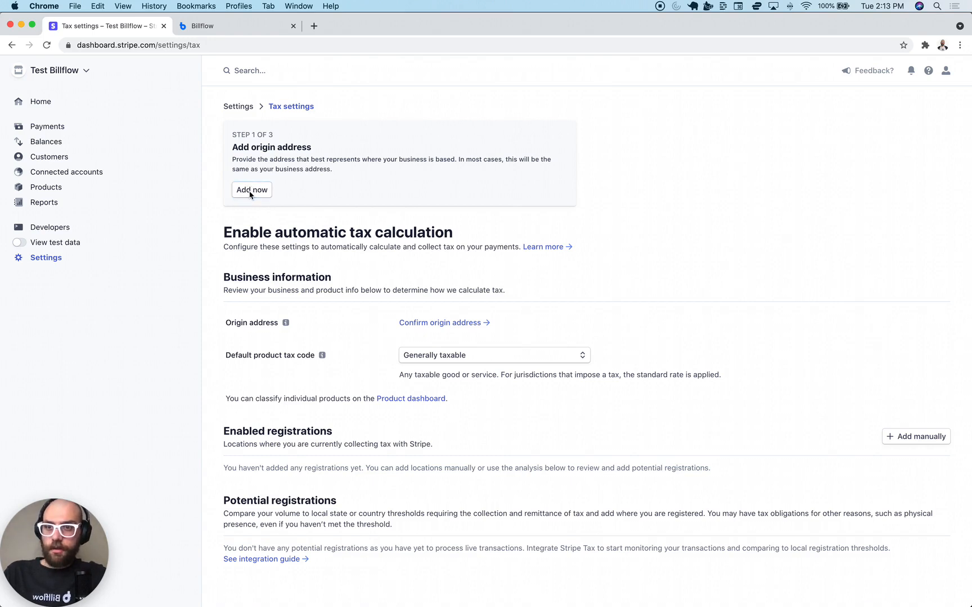
pyautogui.click(251, 190)
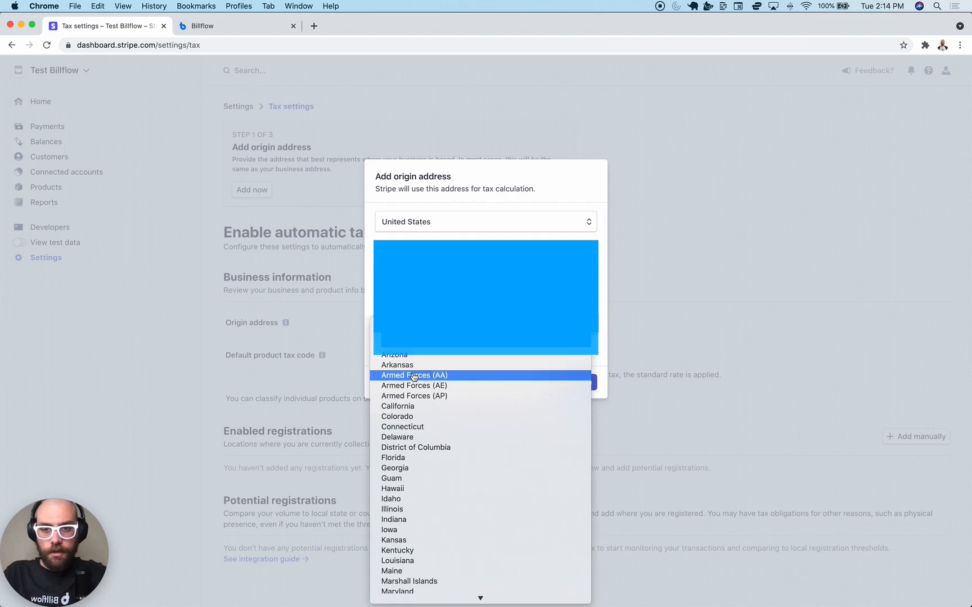
pyautogui.moveTo(399, 416)
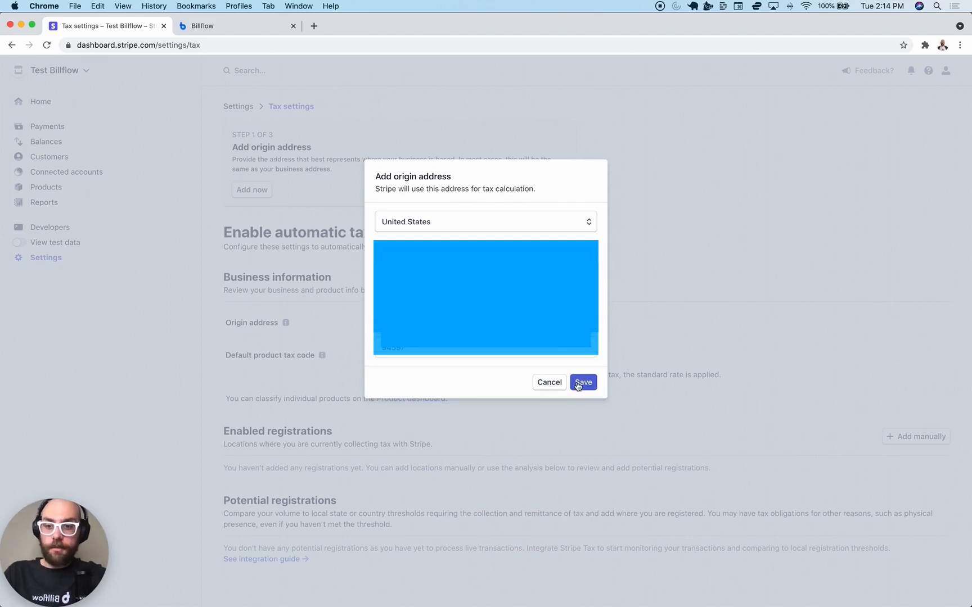
# Save the California origin address and make Software as a service (SaaS) the default tax code.
pyautogui.click(582, 382)
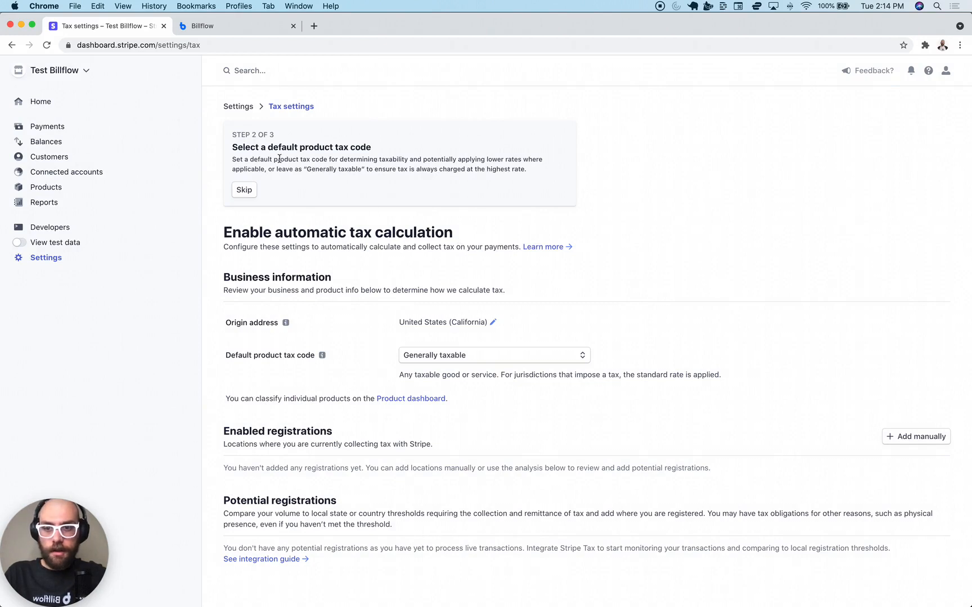
pyautogui.click(493, 354)
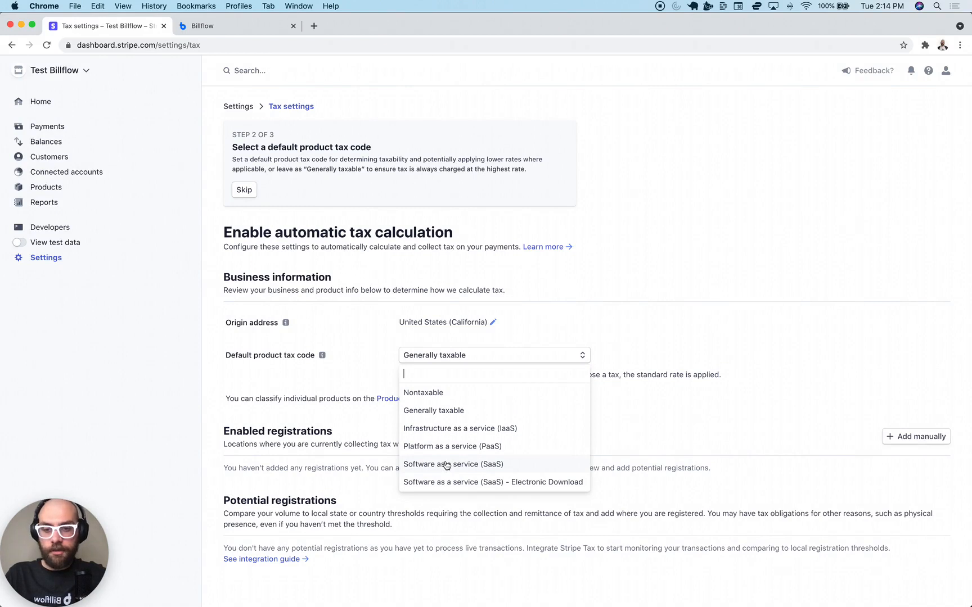
pyautogui.click(452, 464)
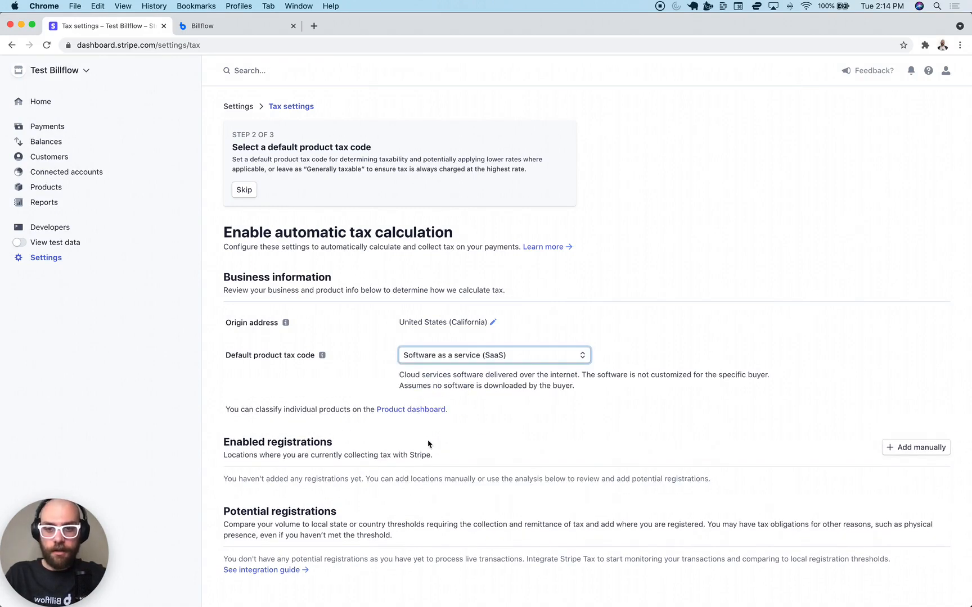
pyautogui.click(243, 190)
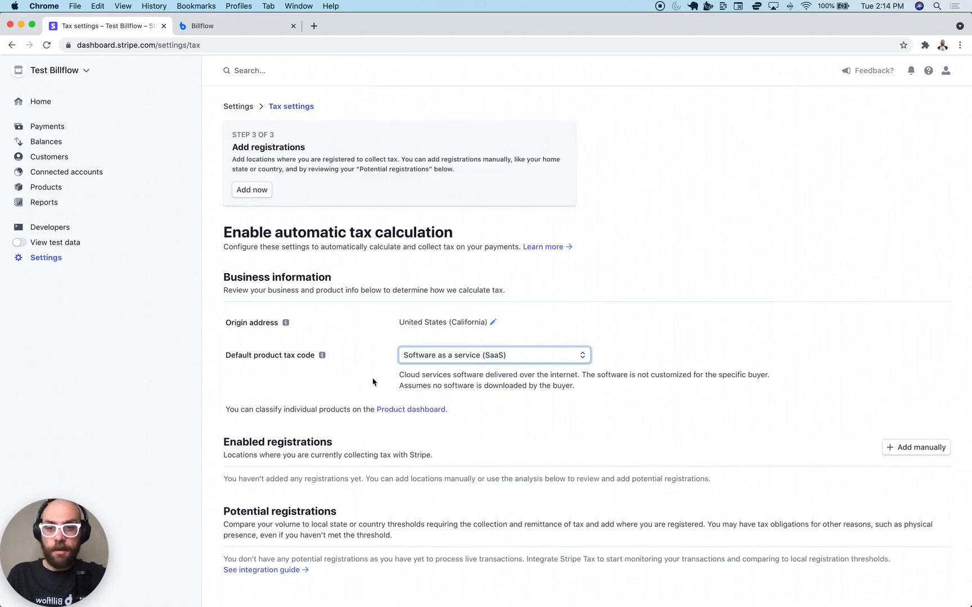
pyautogui.moveTo(376, 207)
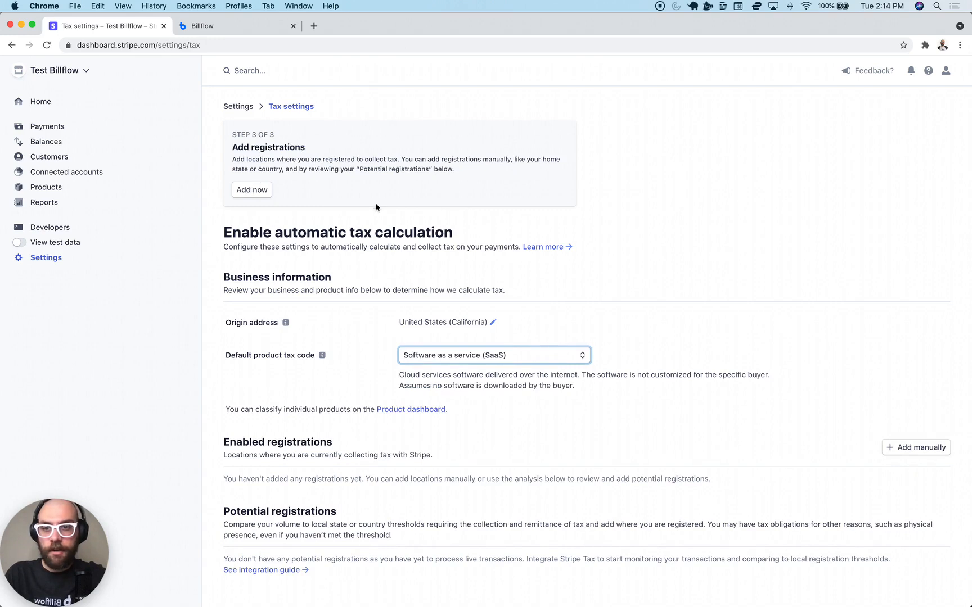
pyautogui.moveTo(242, 176)
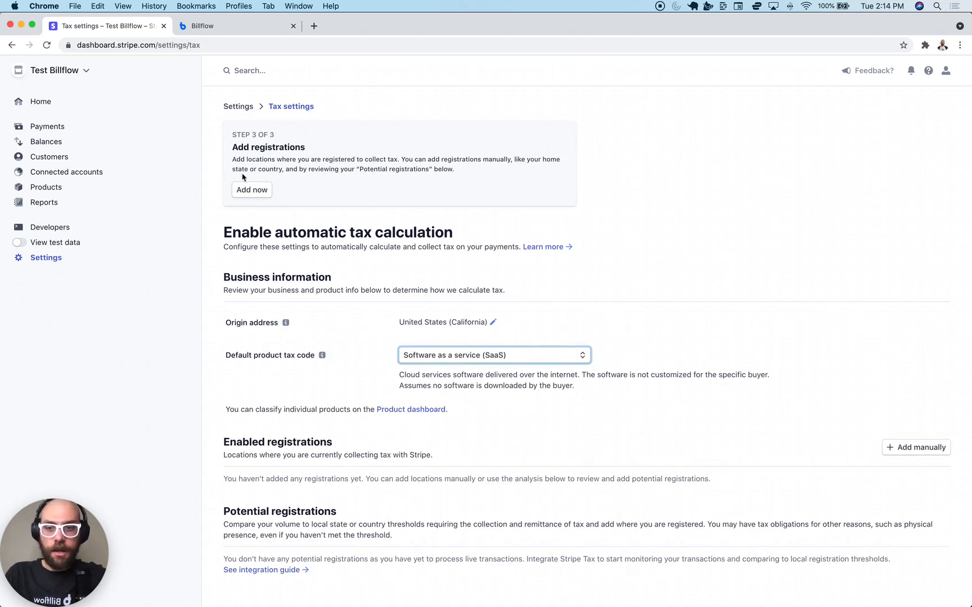
pyautogui.moveTo(251, 189)
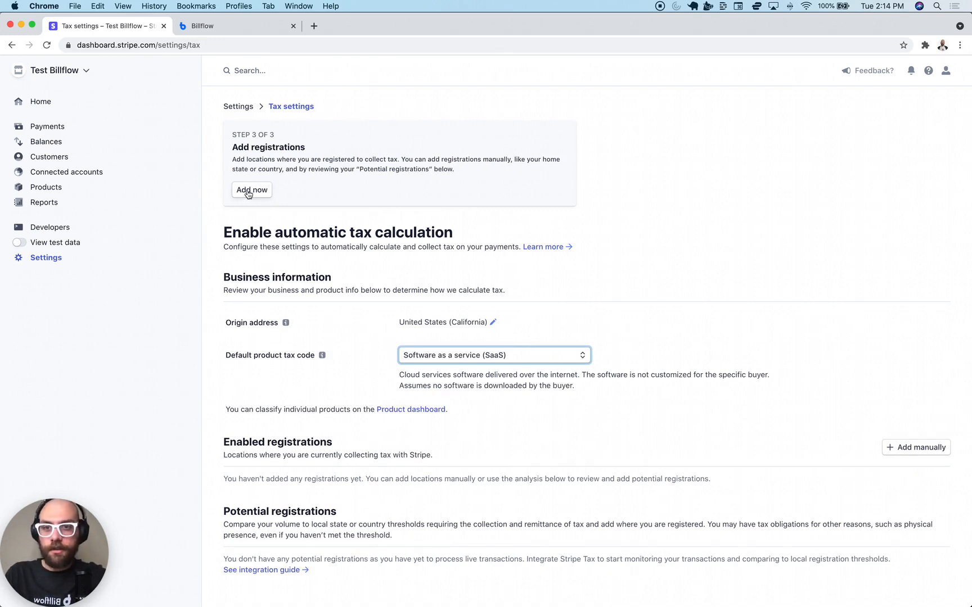
# Start an Austria VAT MOSS registration collecting immediately, reaching the 20% SaaS rate confirmation.
pyautogui.click(251, 190)
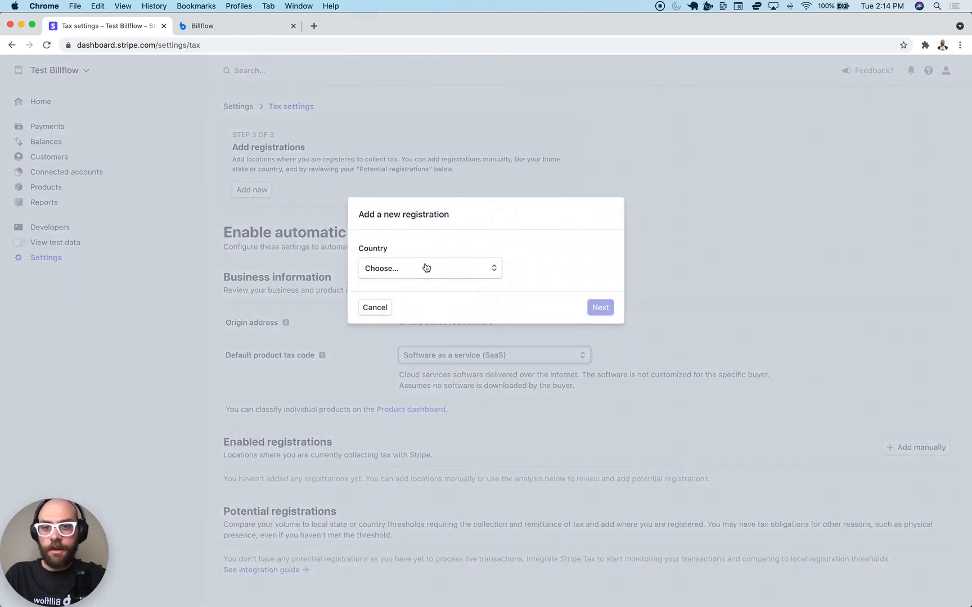
pyautogui.click(430, 267)
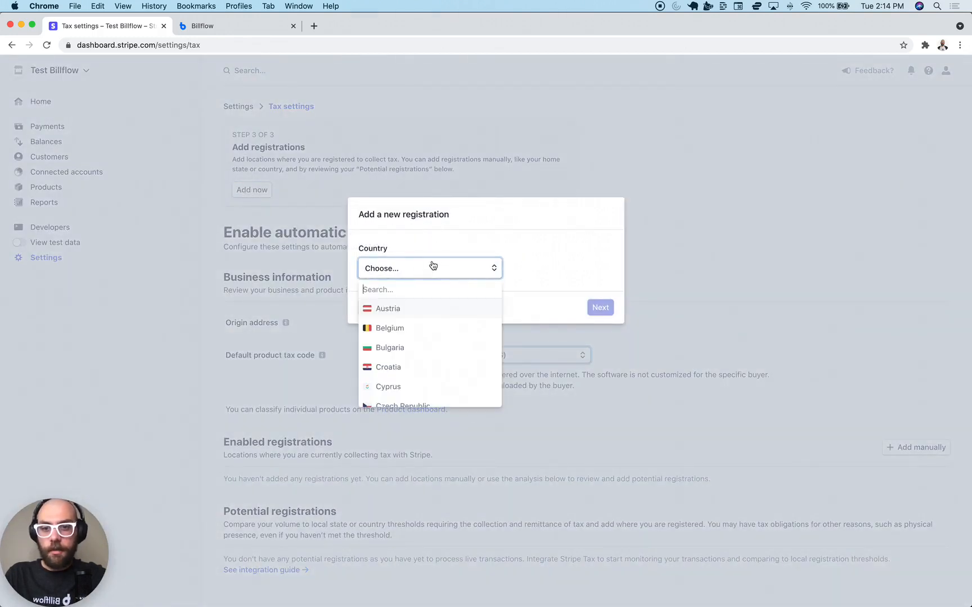
pyautogui.moveTo(425, 344)
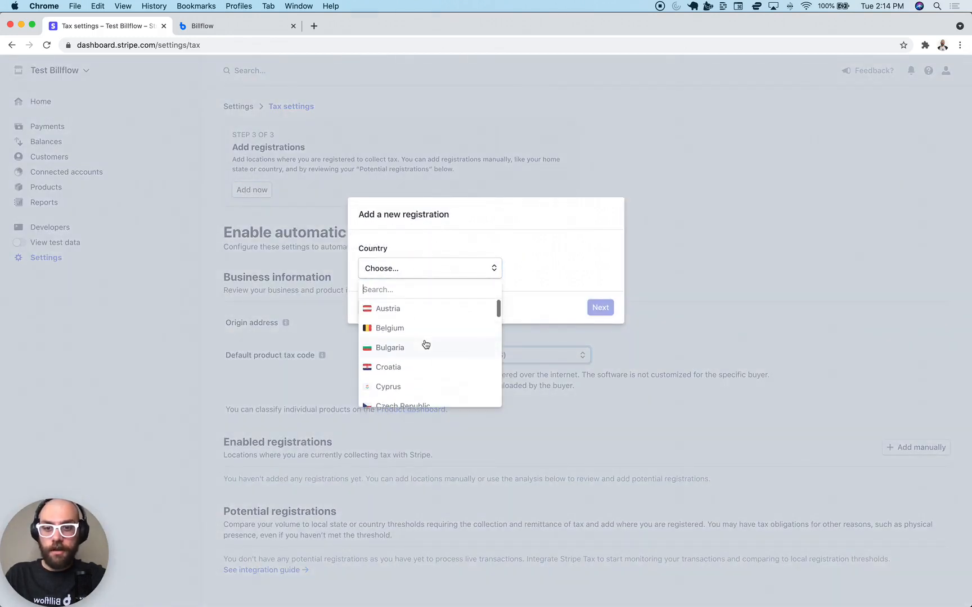
pyautogui.moveTo(411, 364)
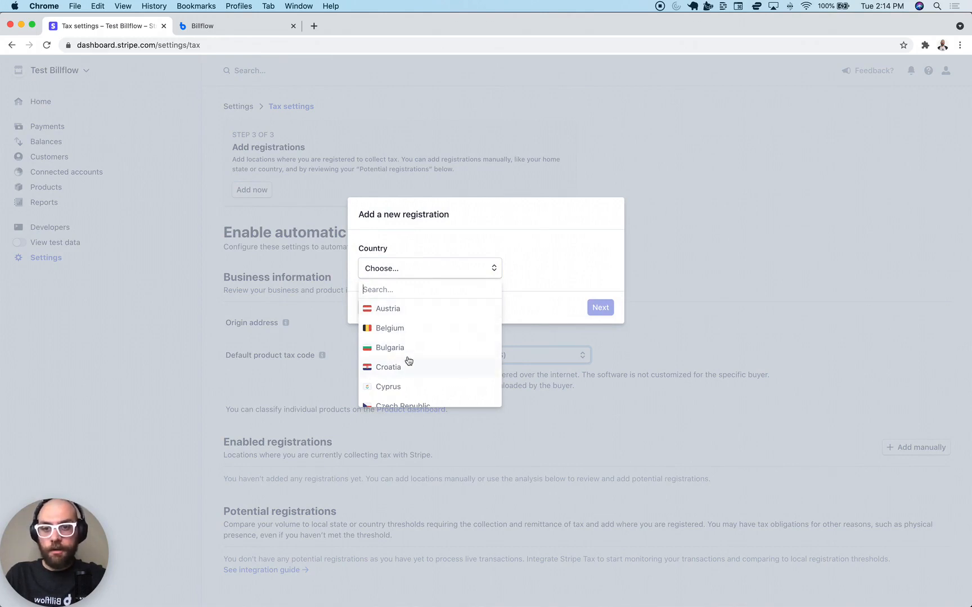
pyautogui.click(388, 308)
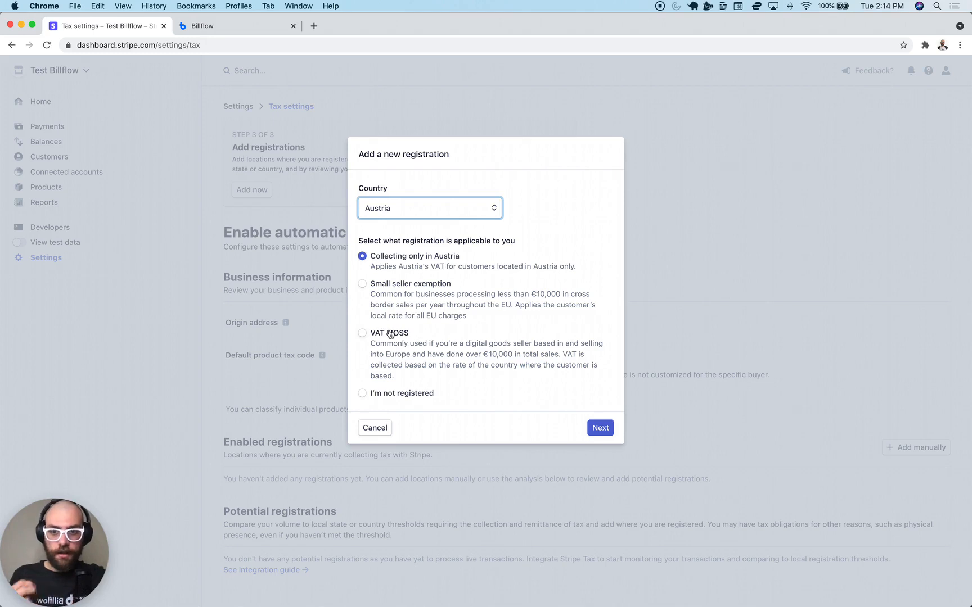
pyautogui.click(362, 333)
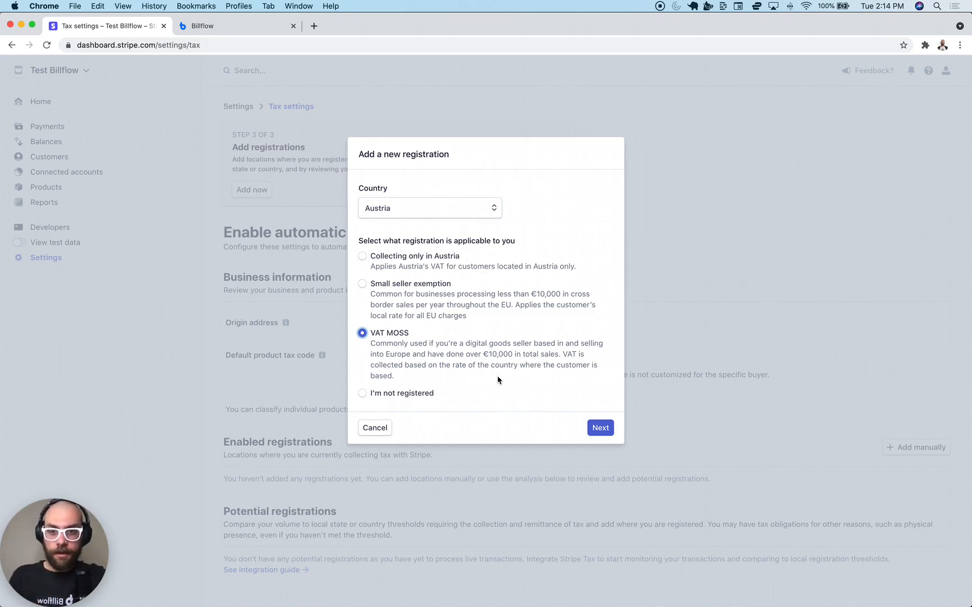
pyautogui.moveTo(587, 422)
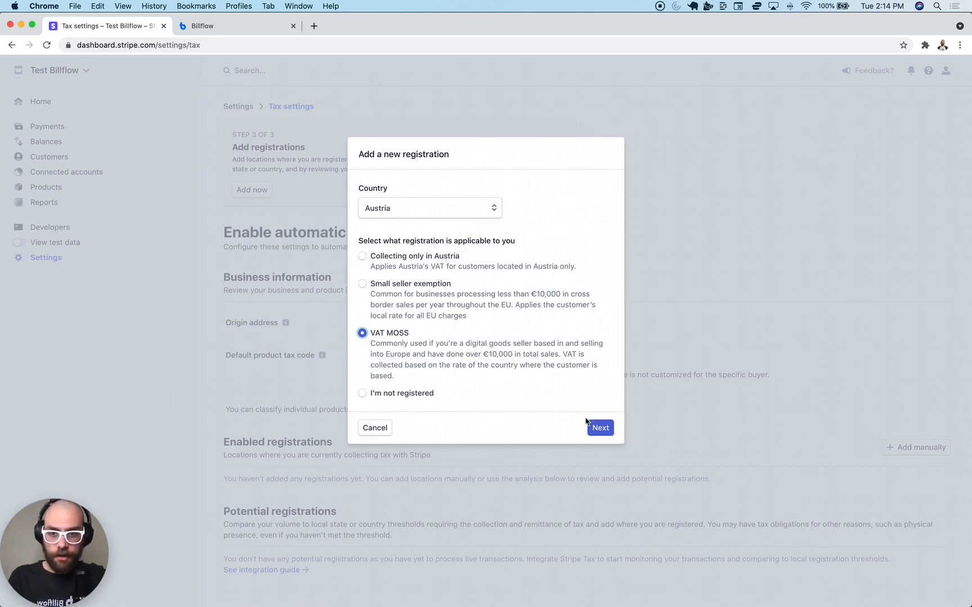
pyautogui.moveTo(471, 288)
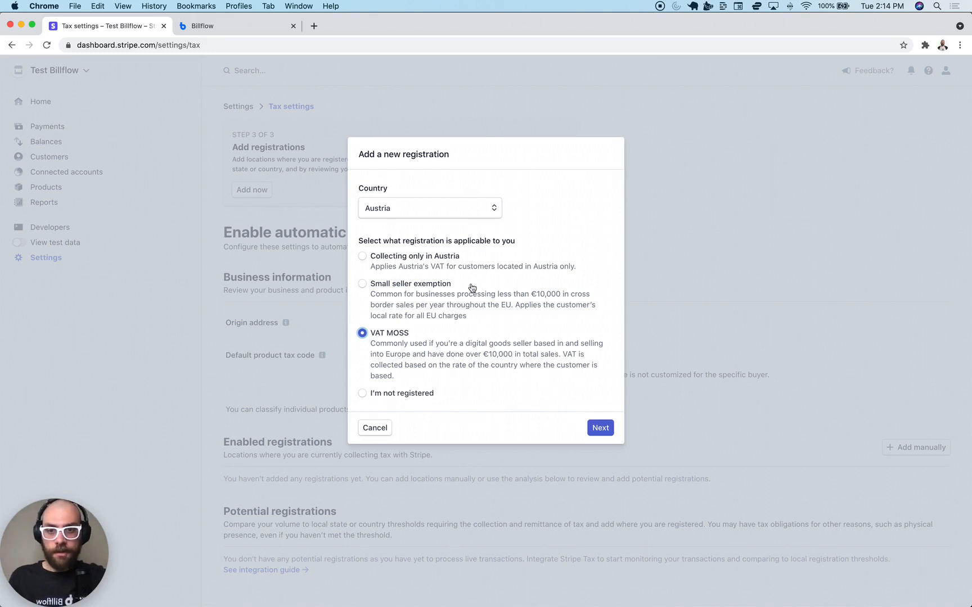
pyautogui.moveTo(613, 416)
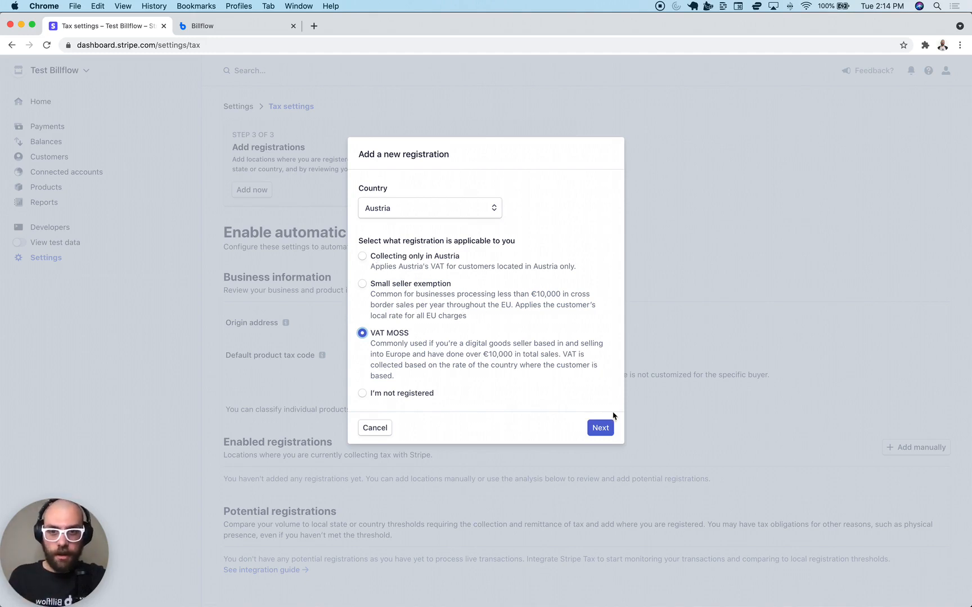
pyautogui.click(599, 427)
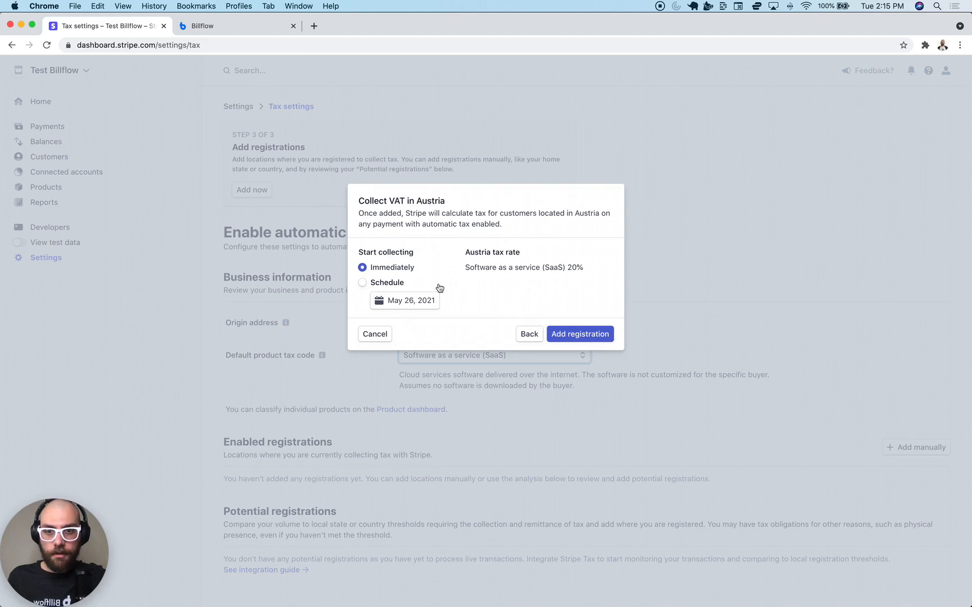
pyautogui.moveTo(527, 294)
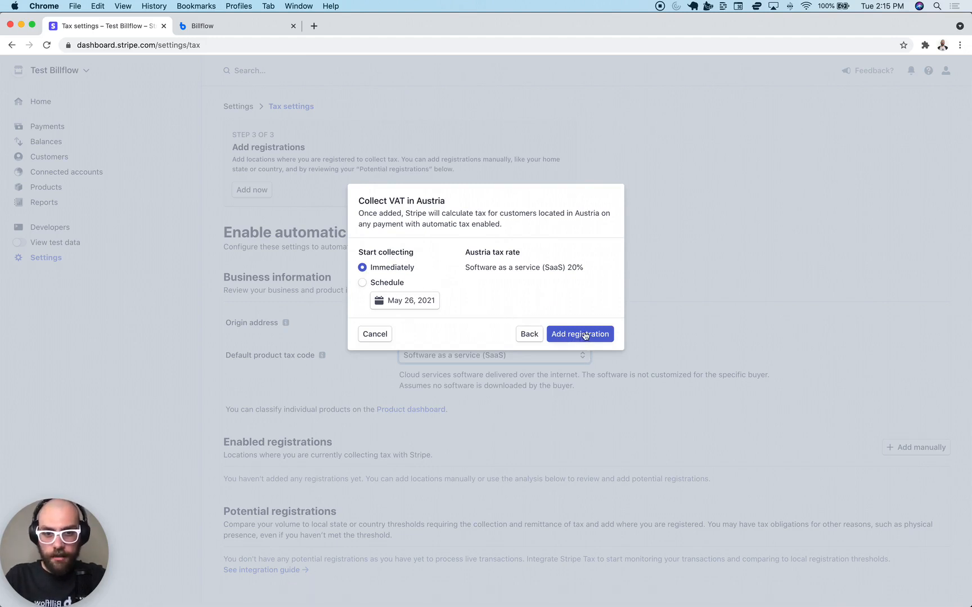
# Add the Austria (VAT MOSS) registration so it is listed as active.
pyautogui.click(579, 334)
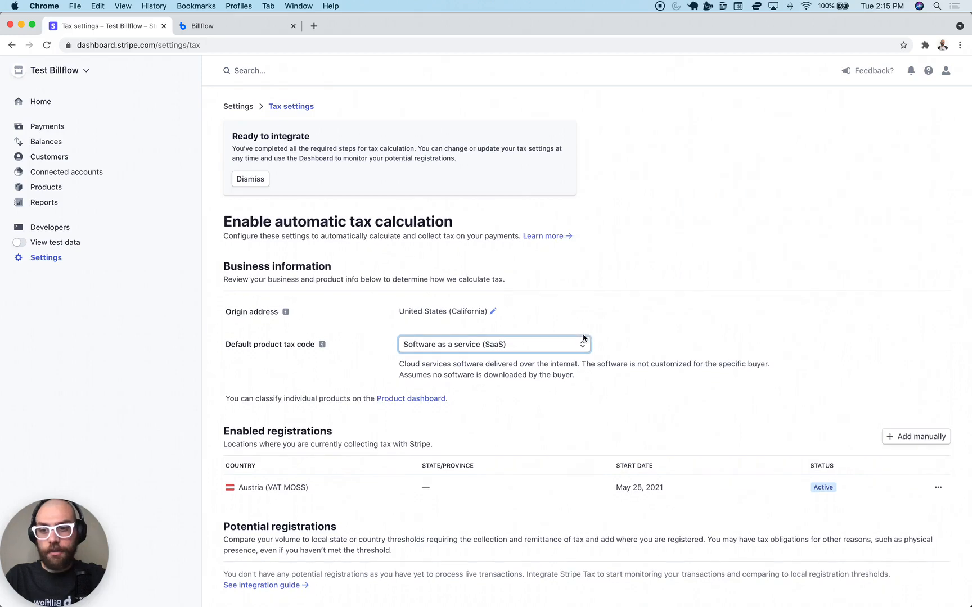
pyautogui.moveTo(316, 390)
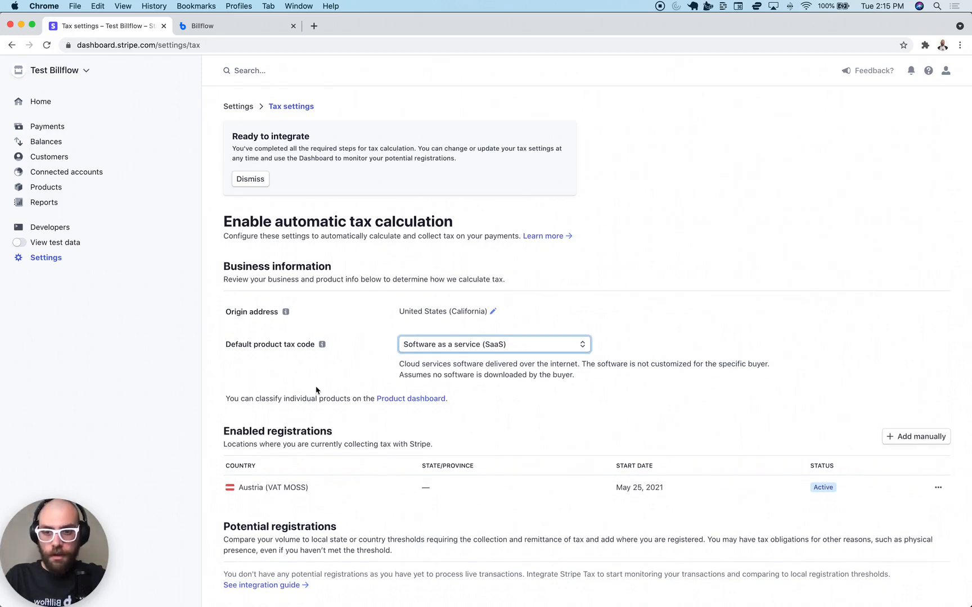
pyautogui.moveTo(271, 506)
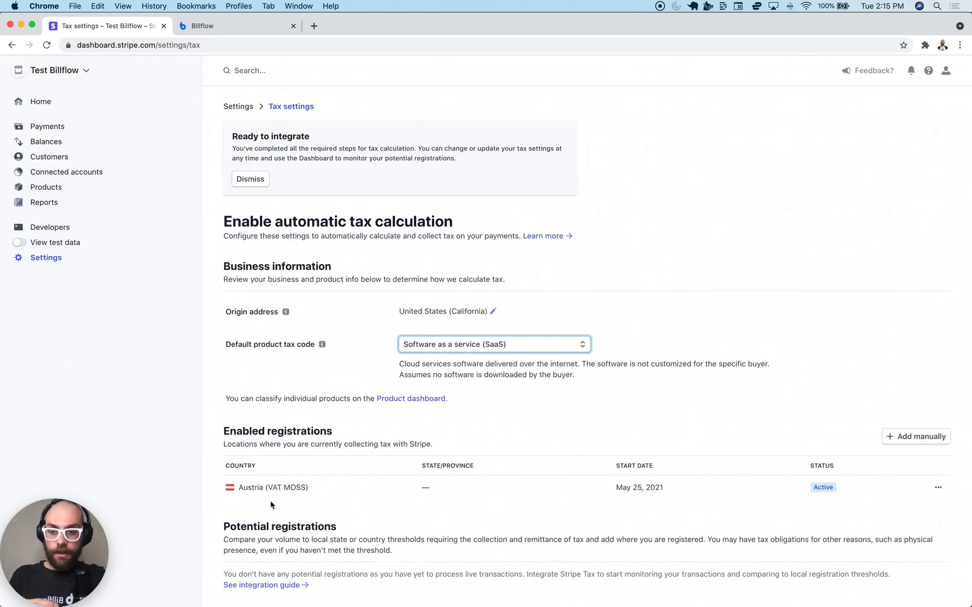
pyautogui.moveTo(268, 534)
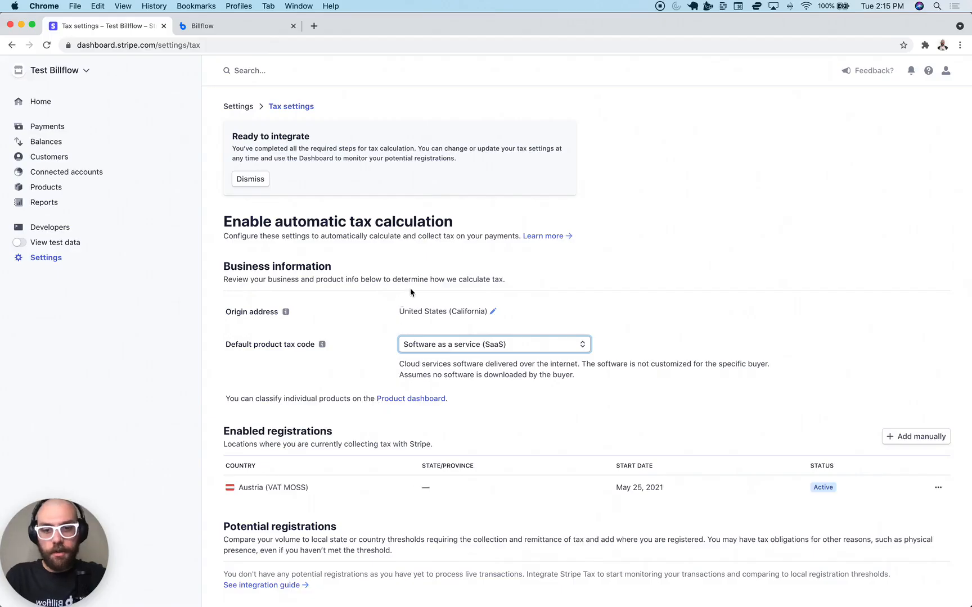
pyautogui.moveTo(529, 223)
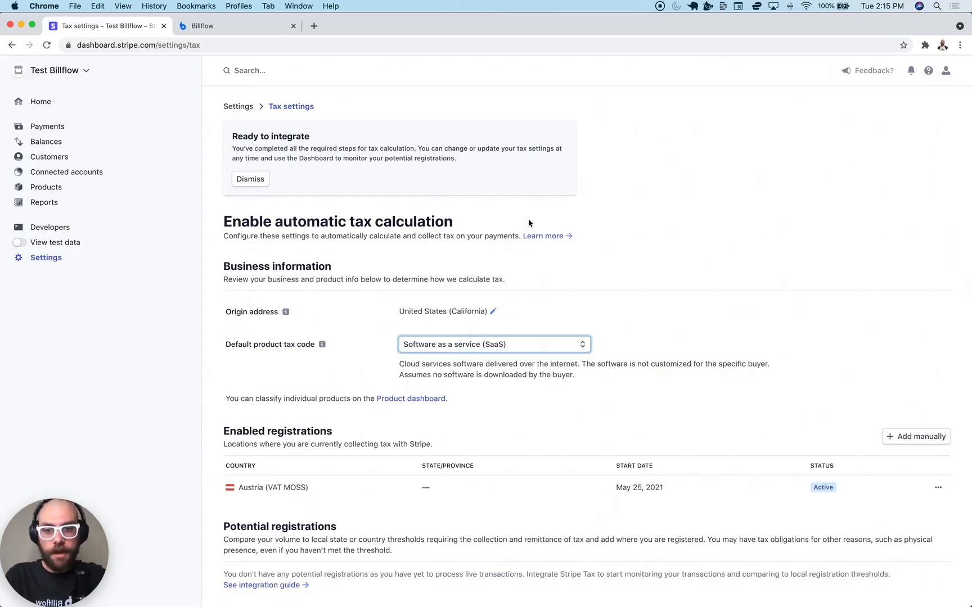
pyautogui.moveTo(351, 144)
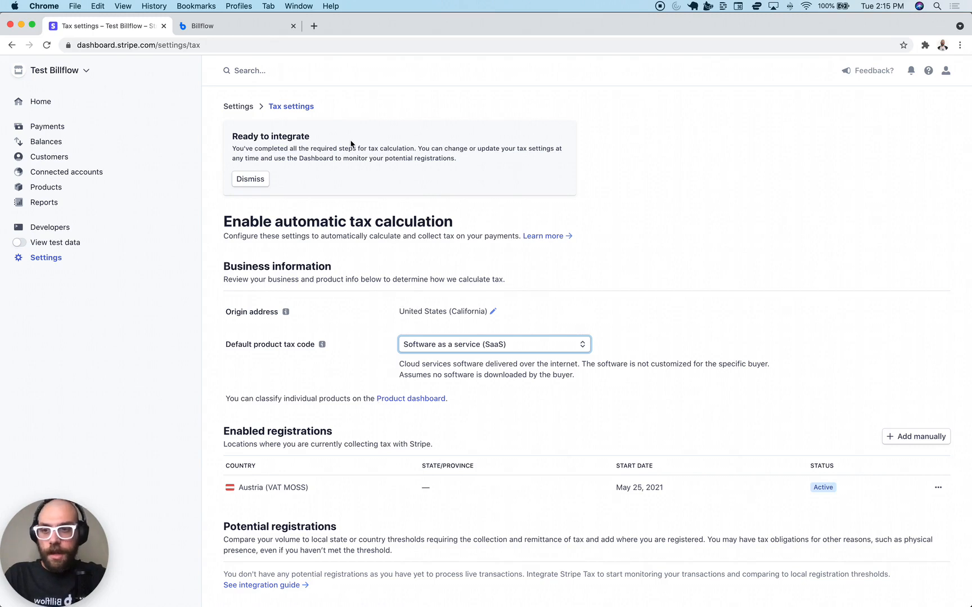
pyautogui.moveTo(92, 193)
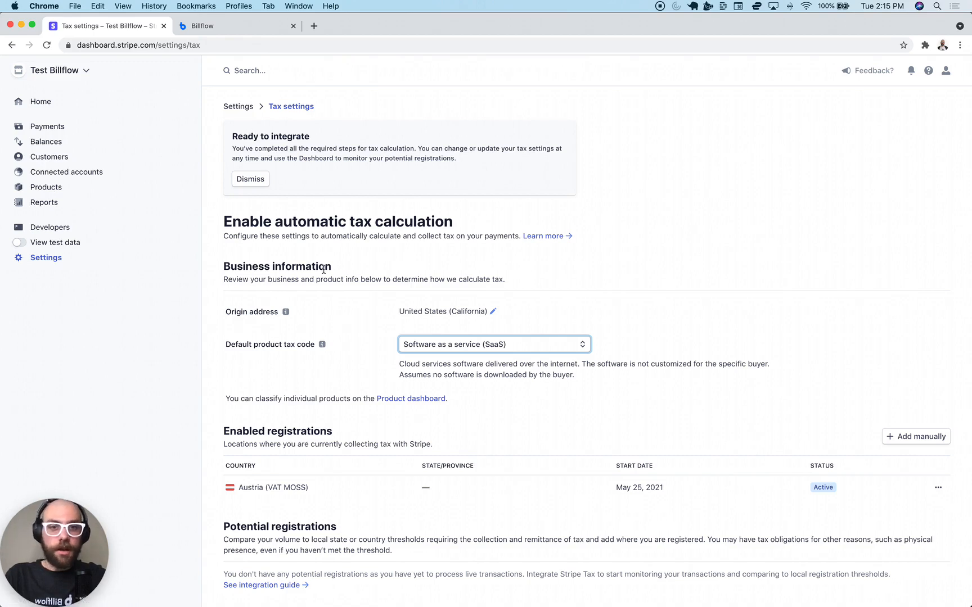
pyautogui.moveTo(127, 198)
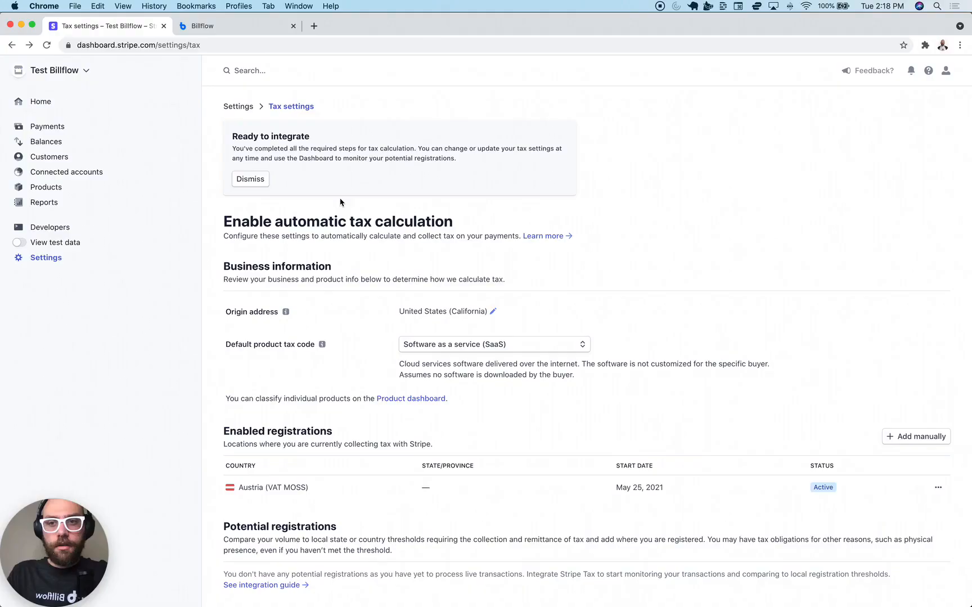
pyautogui.moveTo(66, 171)
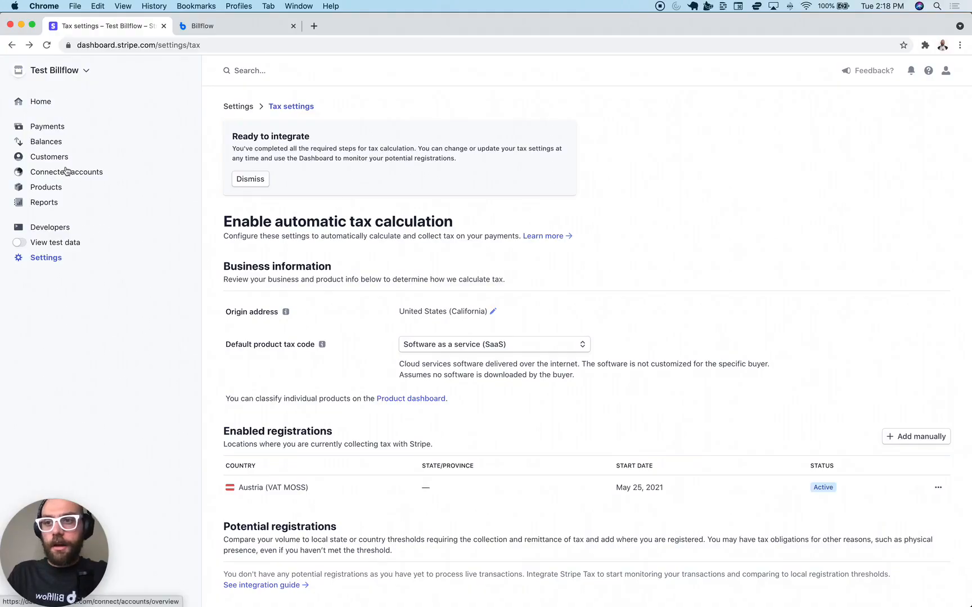
# Go to the empty Products page from the sidebar.
pyautogui.click(48, 187)
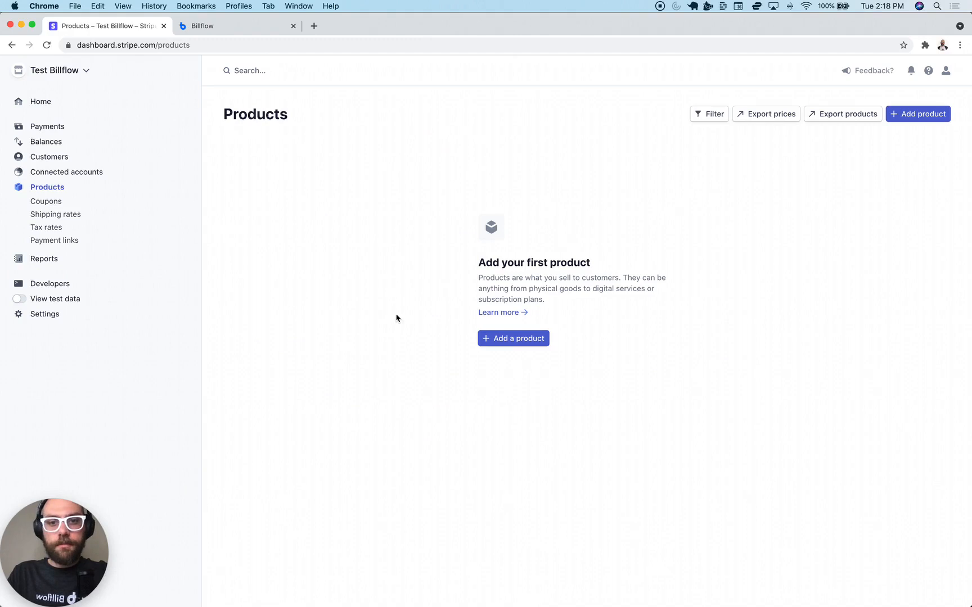
# Start a new product named Tax Example with the Software as a service (SaaS) tax code.
pyautogui.click(513, 338)
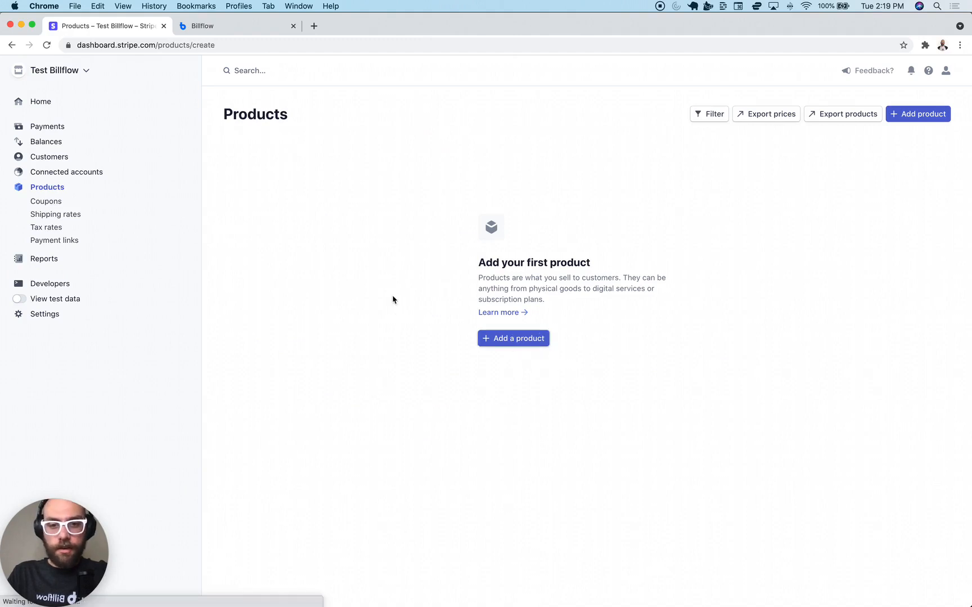
pyautogui.write('Ta')
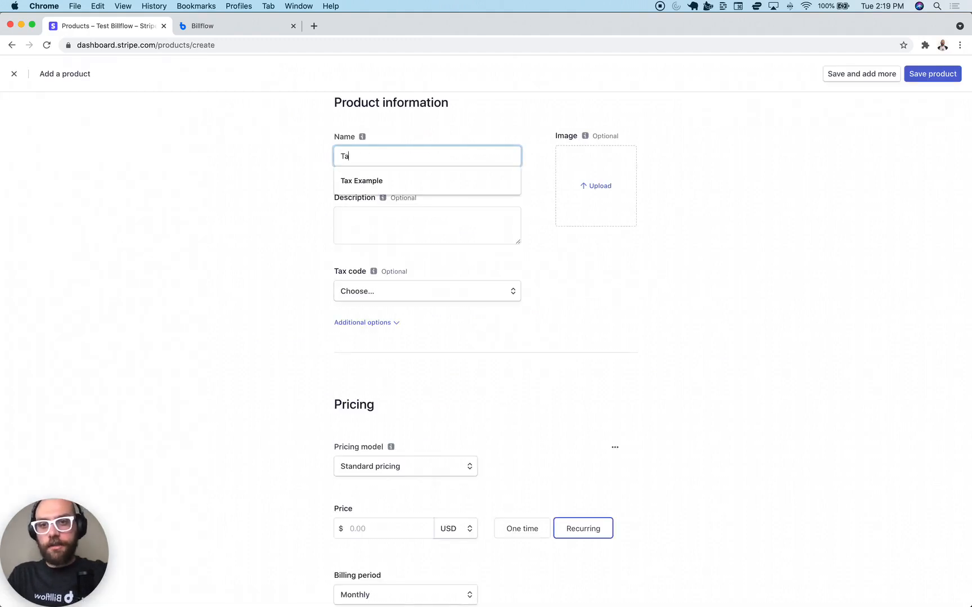
pyautogui.click(362, 181)
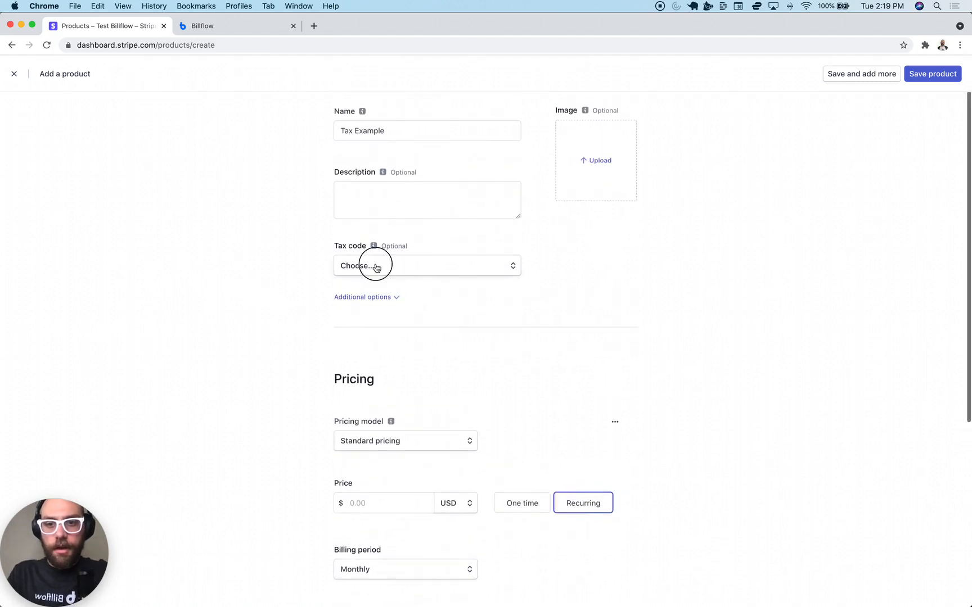
pyautogui.click(426, 266)
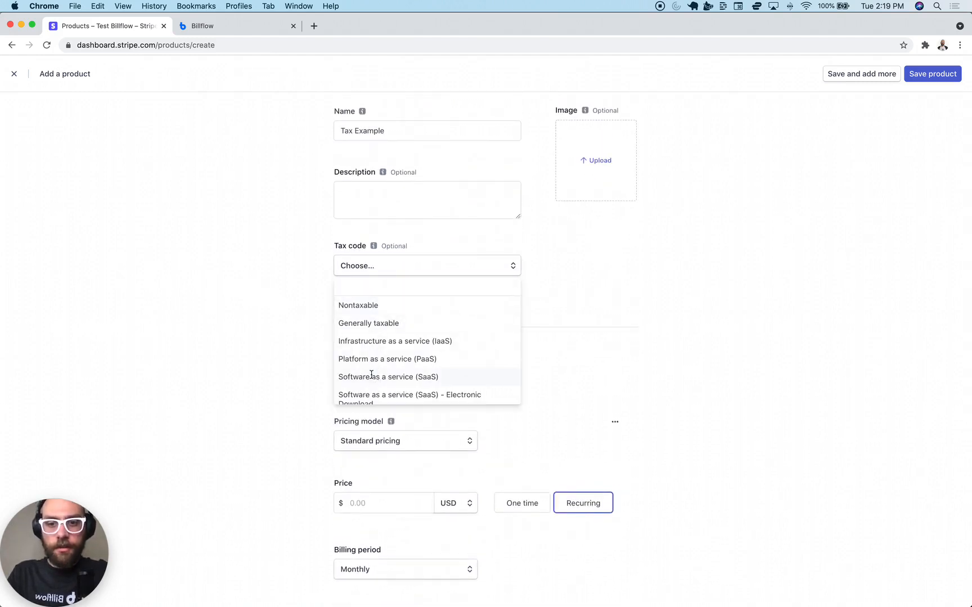
pyautogui.click(388, 376)
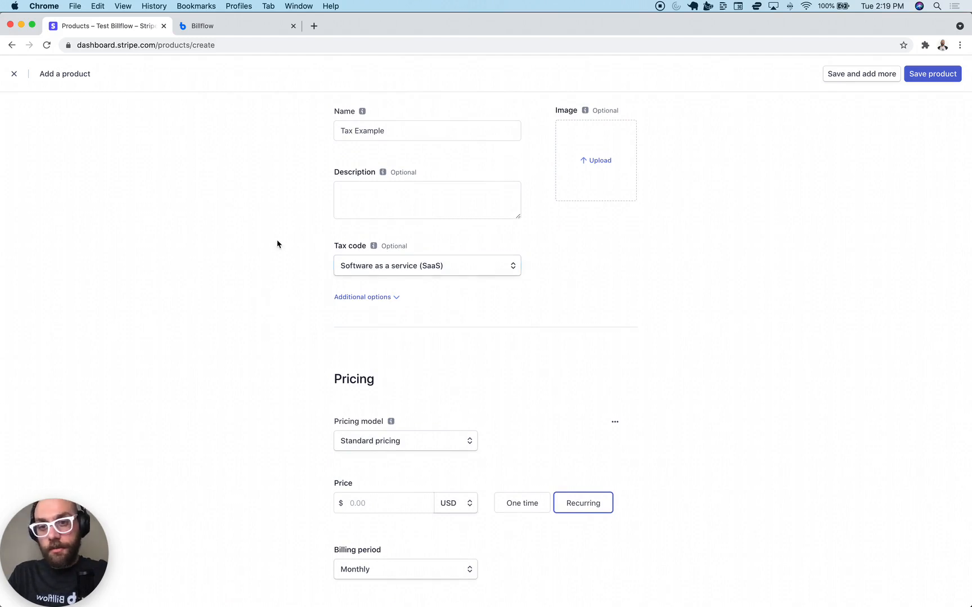
# Give the product a $100.00 USD monthly recurring price.
pyautogui.scroll(-3)
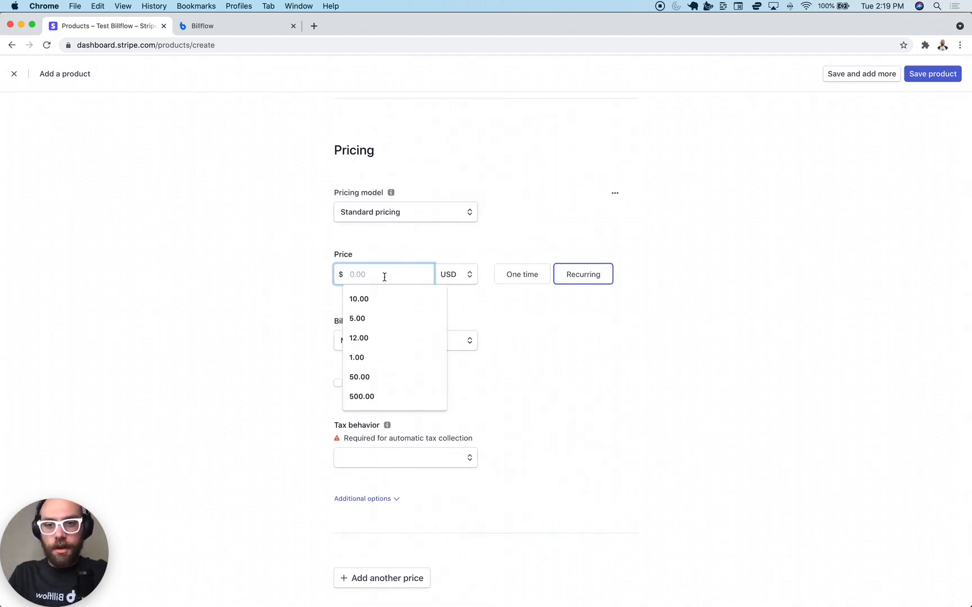
pyautogui.write('100.00')
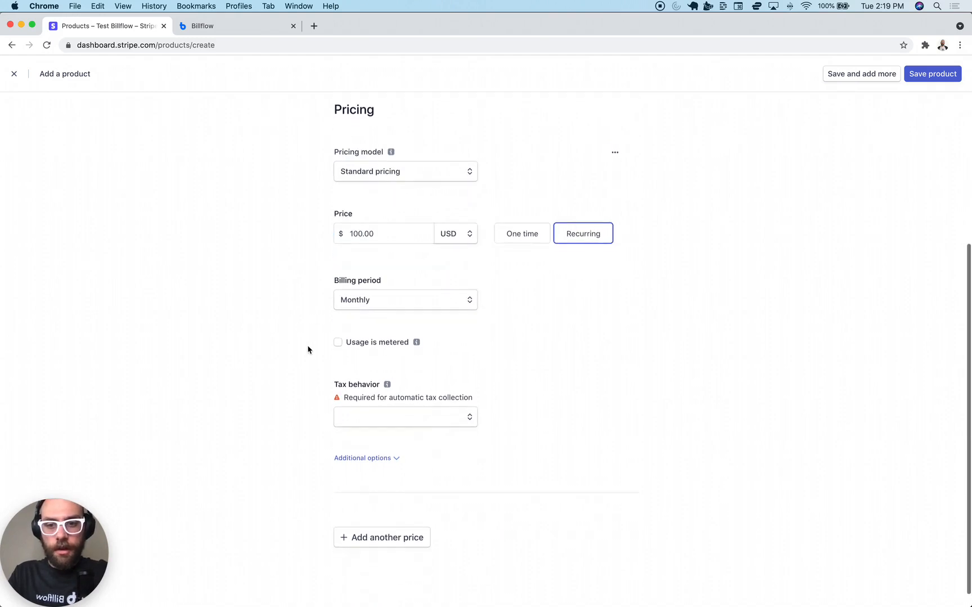
pyautogui.scroll(-3)
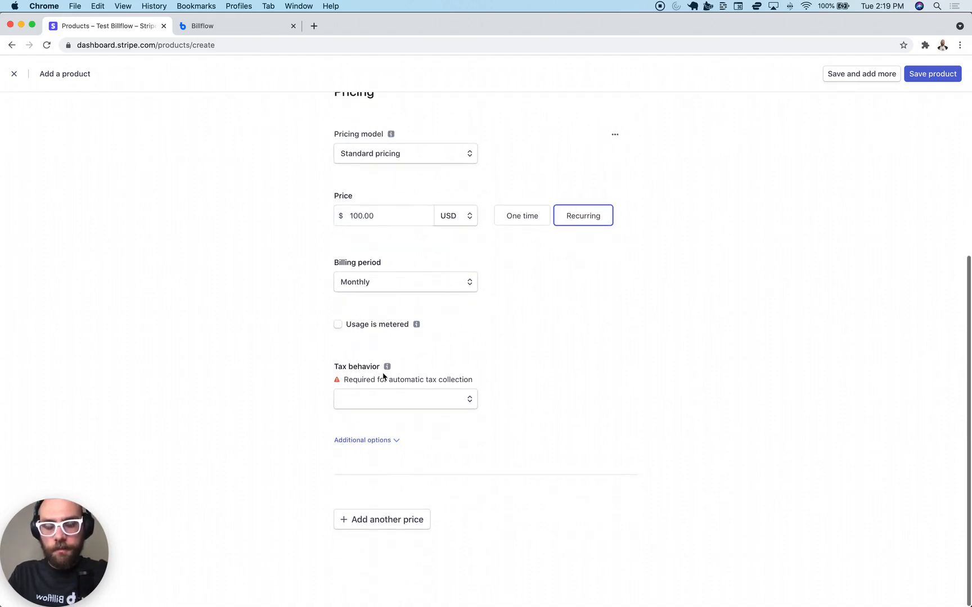
# Set the price's tax behavior to Exclusive so tax is added on top of $100.00.
pyautogui.click(406, 398)
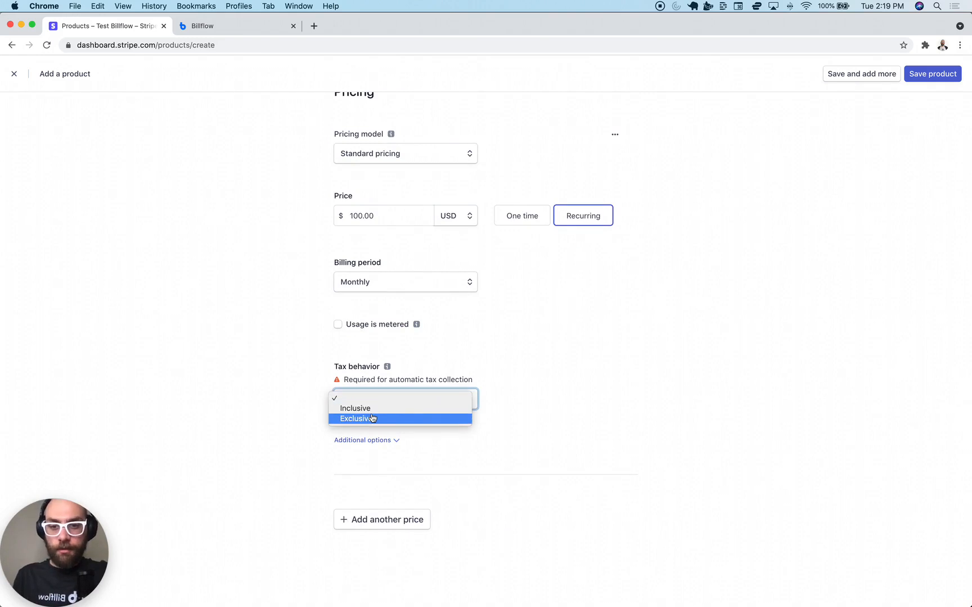
pyautogui.moveTo(355, 408)
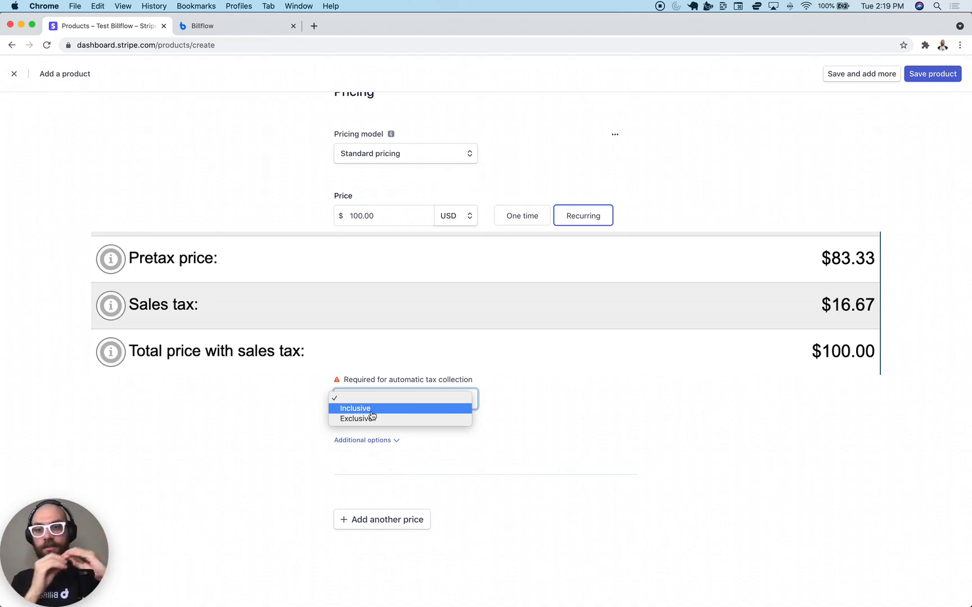
pyautogui.click(356, 419)
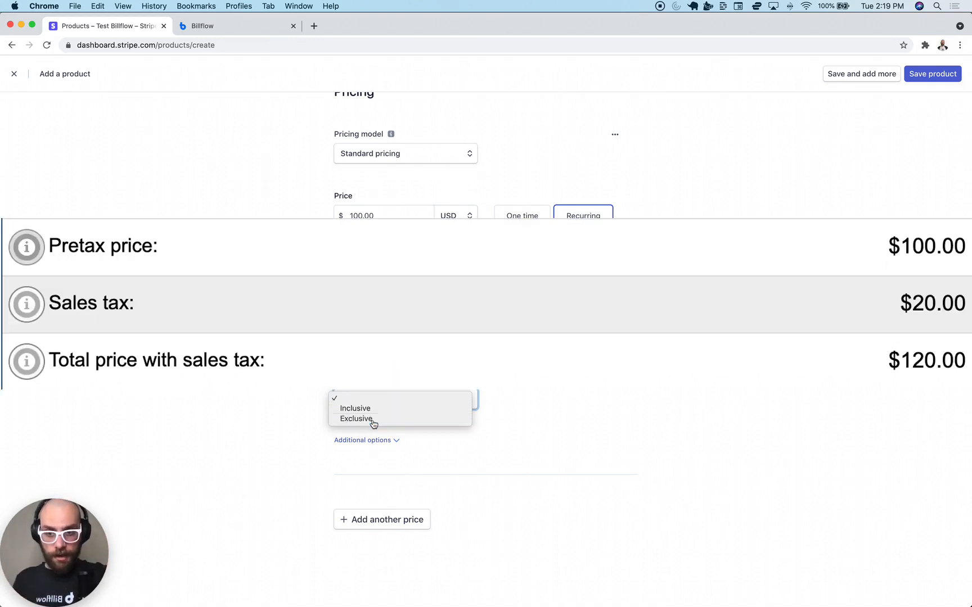
pyautogui.click(355, 419)
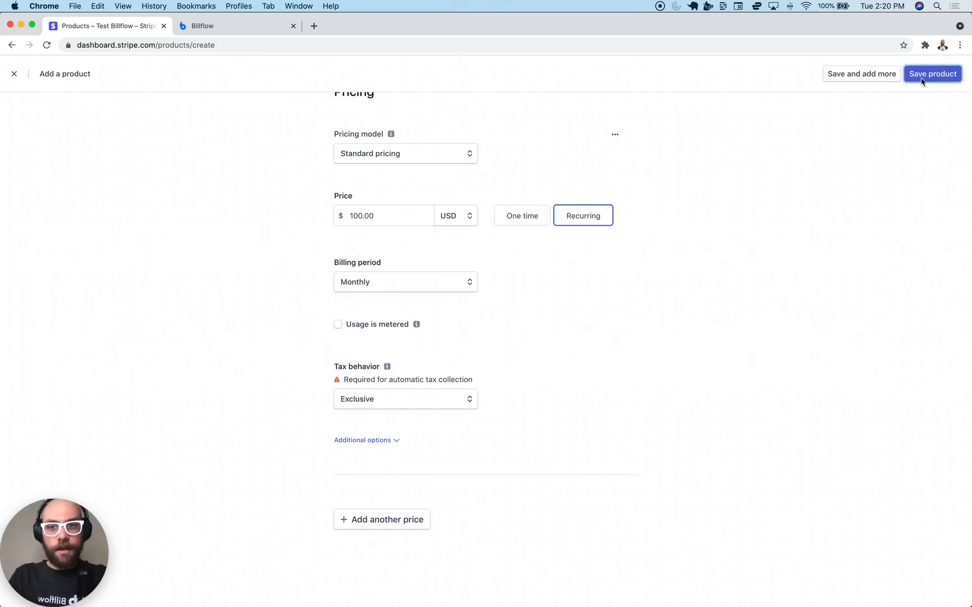
# Save the Tax Example product with its $100.00/month price.
pyautogui.click(931, 74)
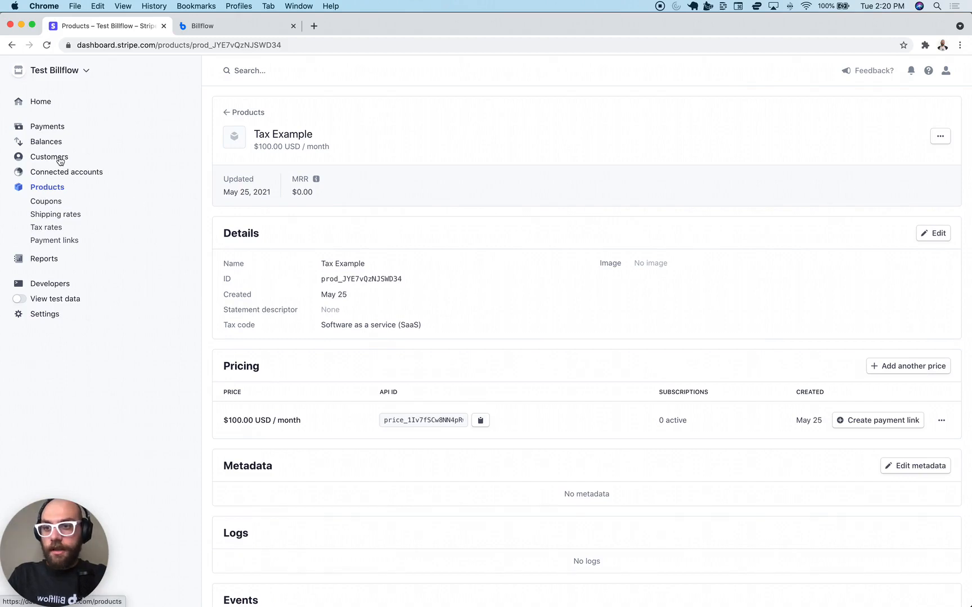
pyautogui.moveTo(76, 181)
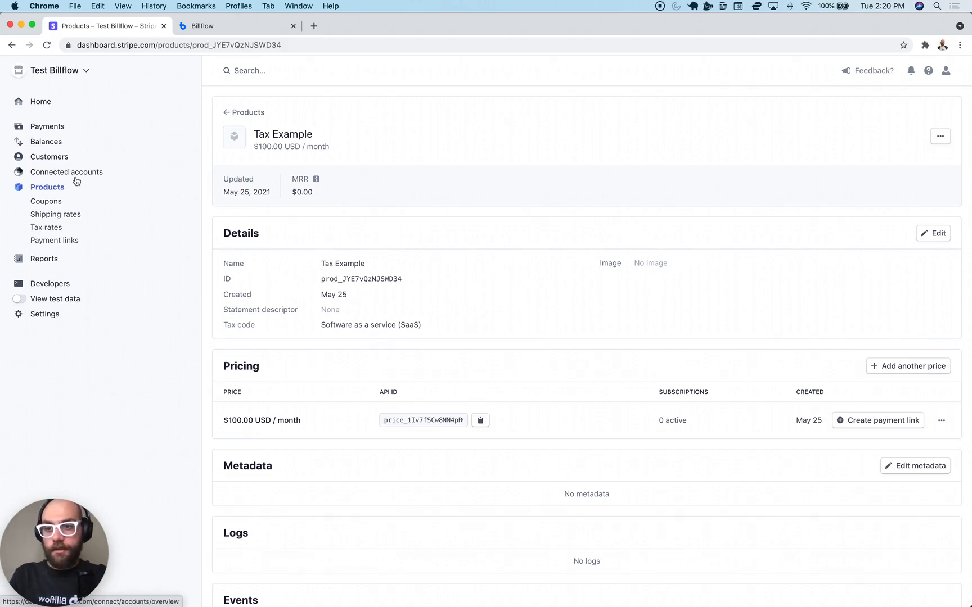
pyautogui.moveTo(50, 160)
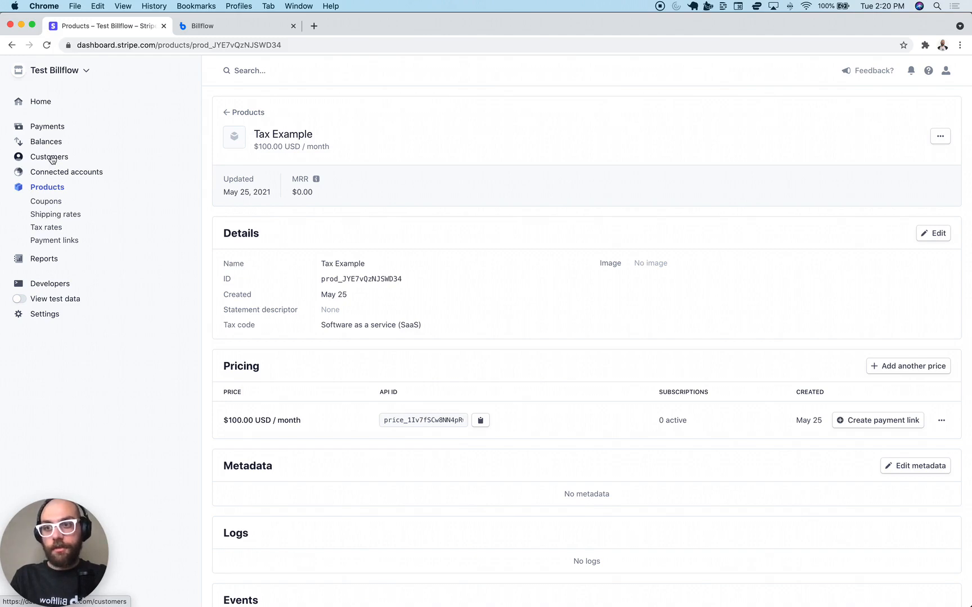
# Go to Customers › Subscriptions and begin a new subscription.
pyautogui.click(49, 157)
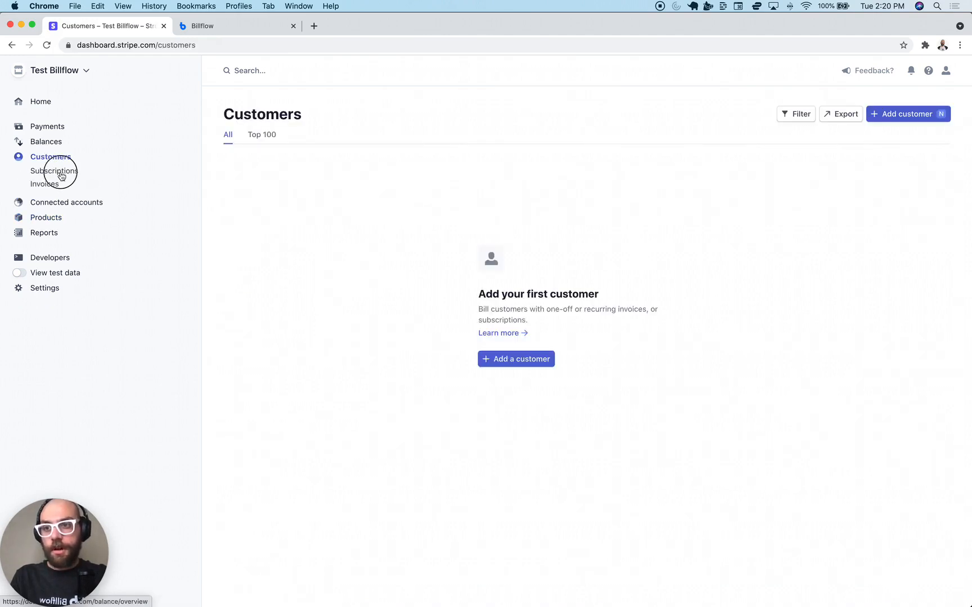
pyautogui.click(55, 171)
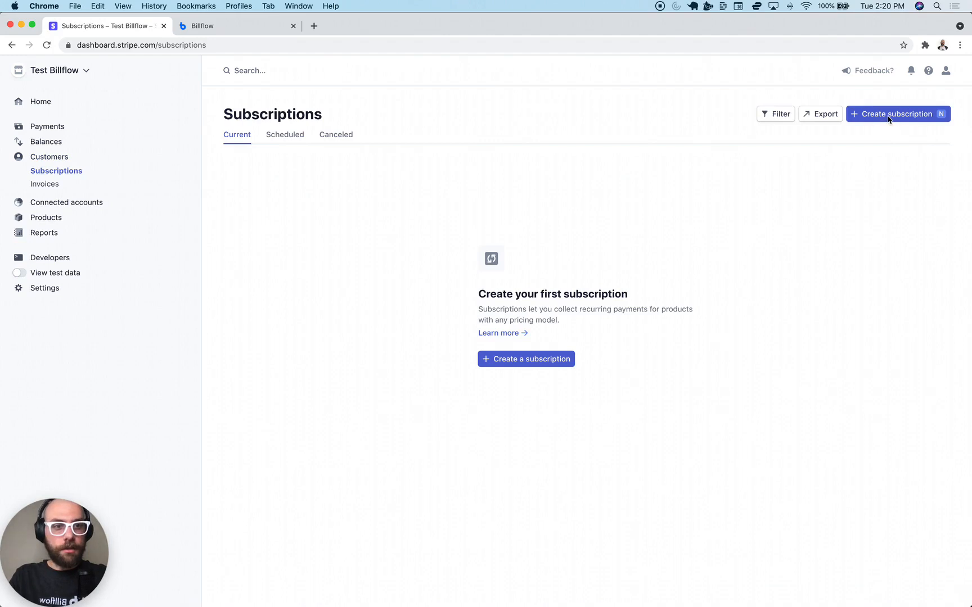
pyautogui.click(897, 114)
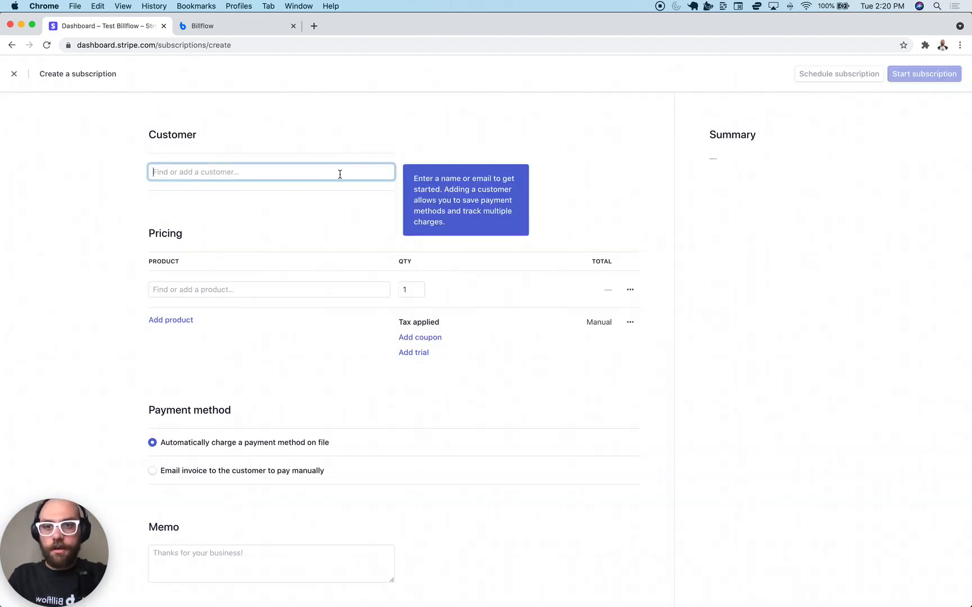
pyautogui.write('test')
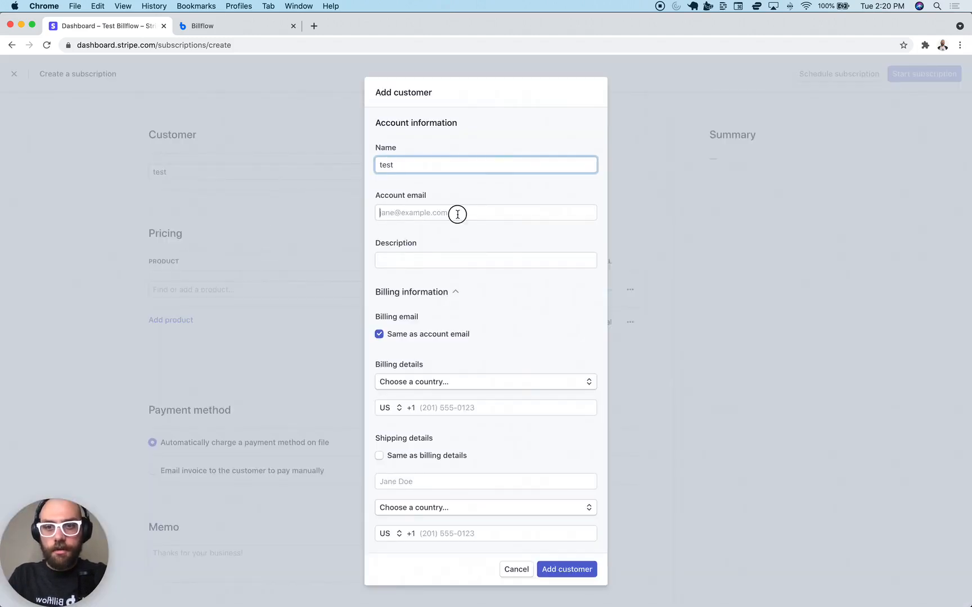
pyautogui.write('test@test.com')
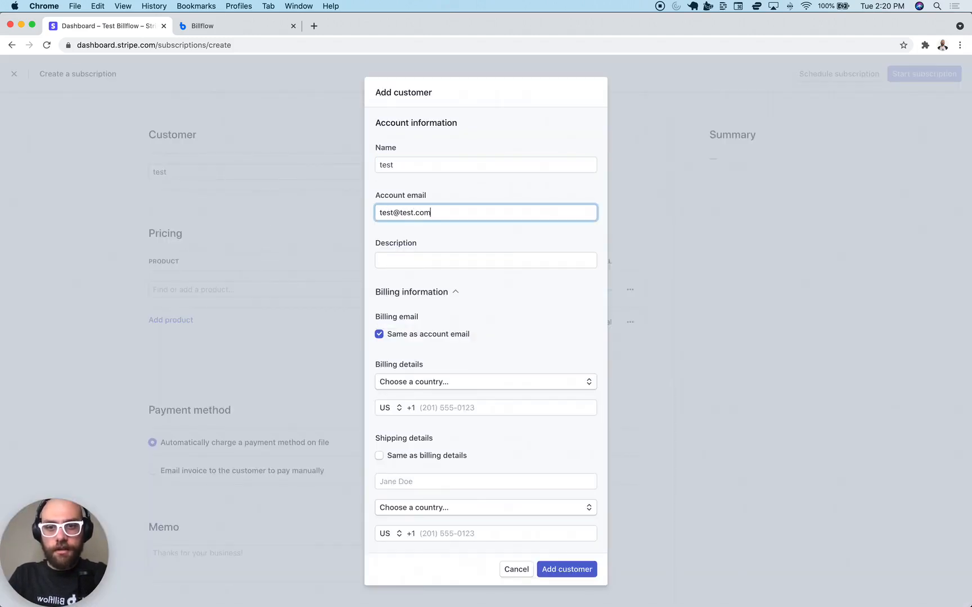
pyautogui.click(486, 381)
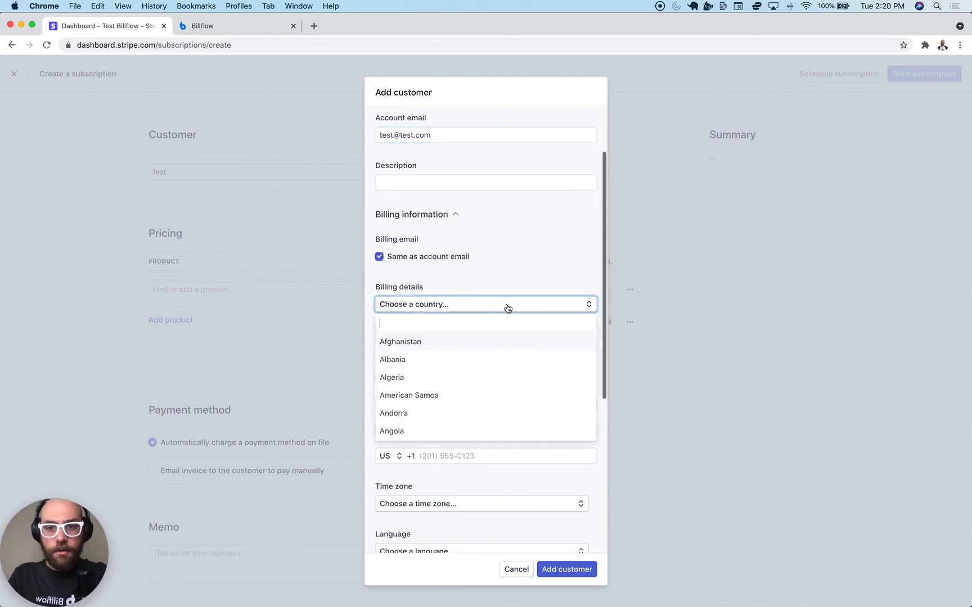
pyautogui.write('franc')
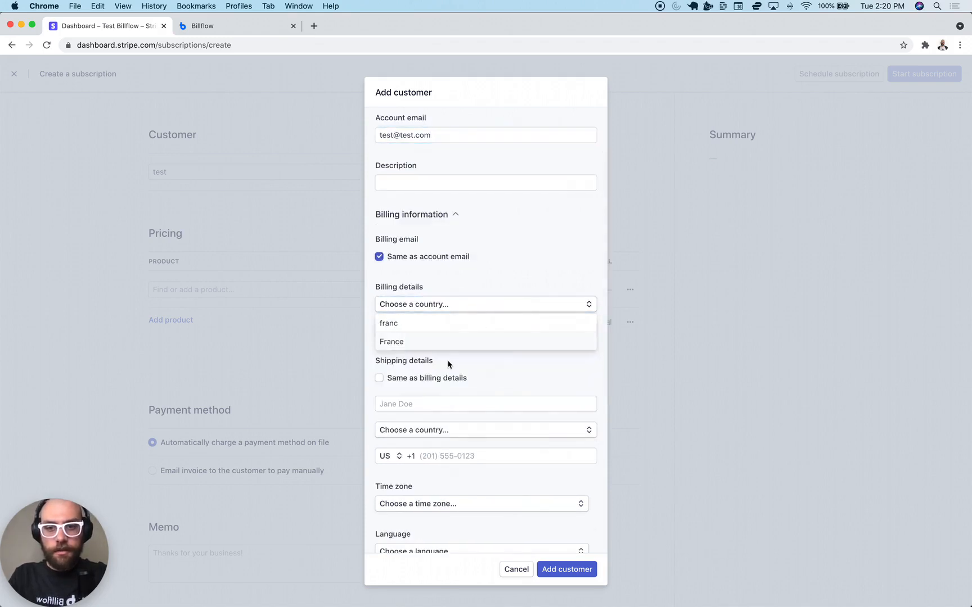
pyautogui.click(391, 342)
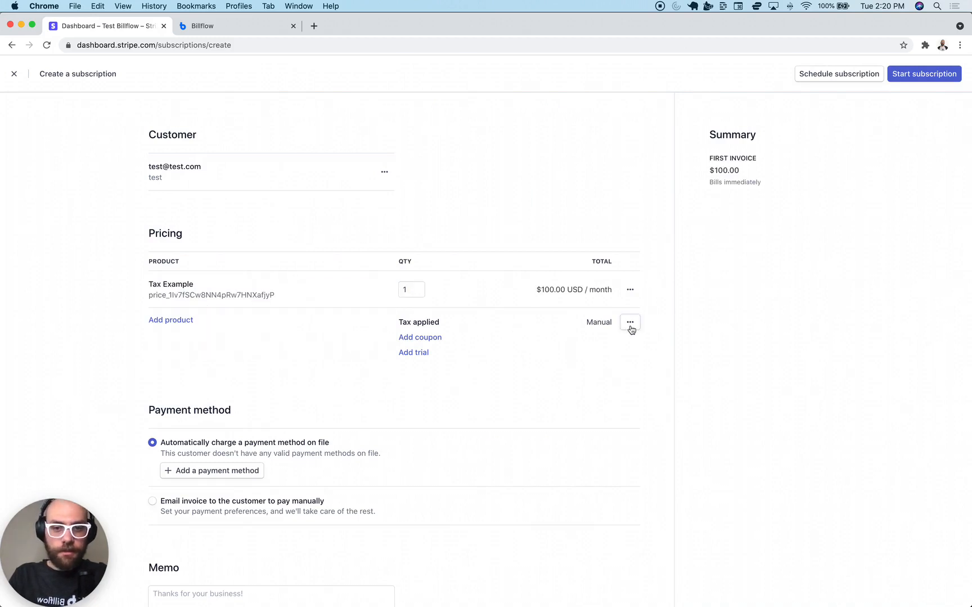
pyautogui.moveTo(563, 358)
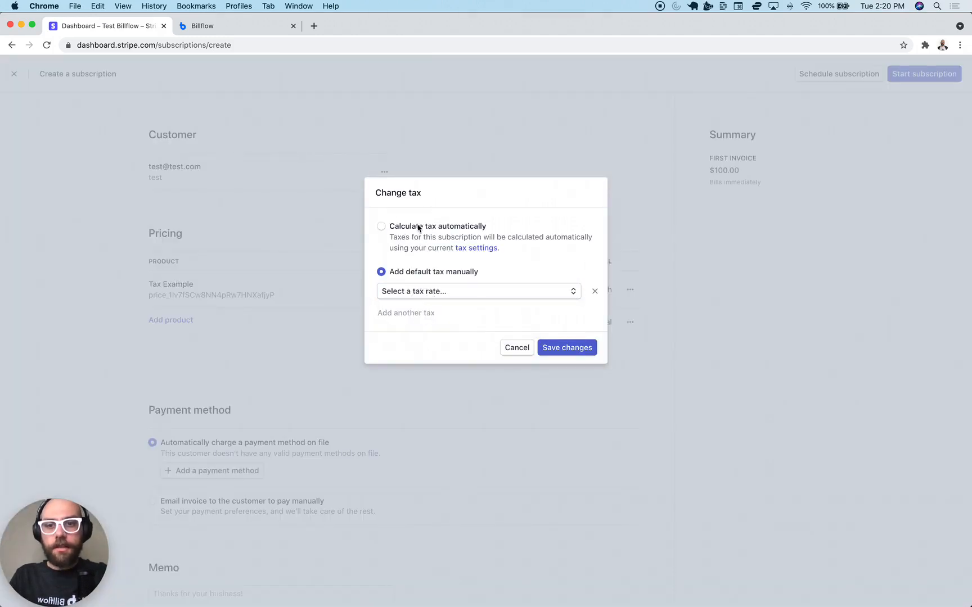
# Switch the subscription to automatic tax, adding 20% French VAT for a $120.00 first invoice.
pyautogui.click(381, 226)
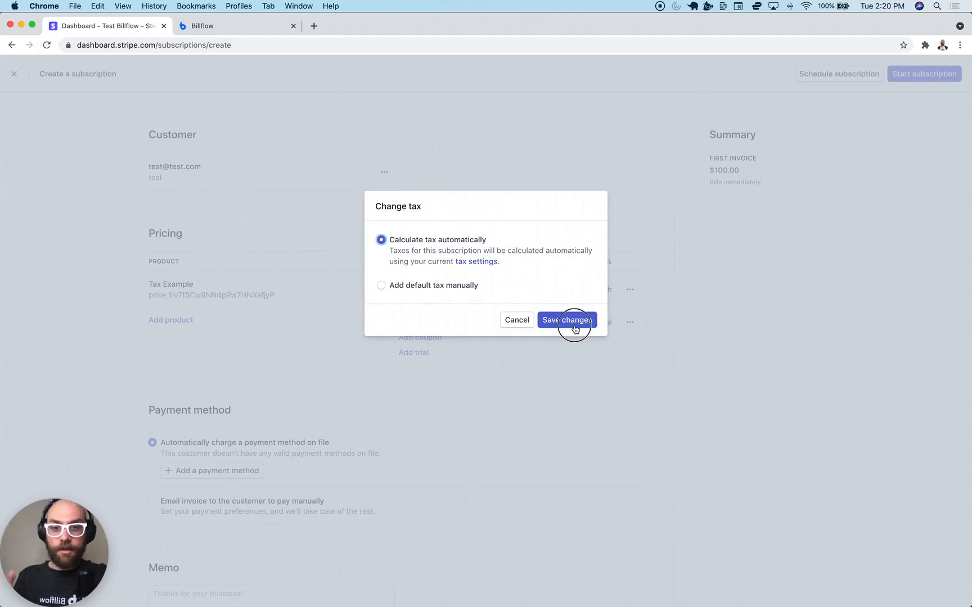
pyautogui.click(566, 320)
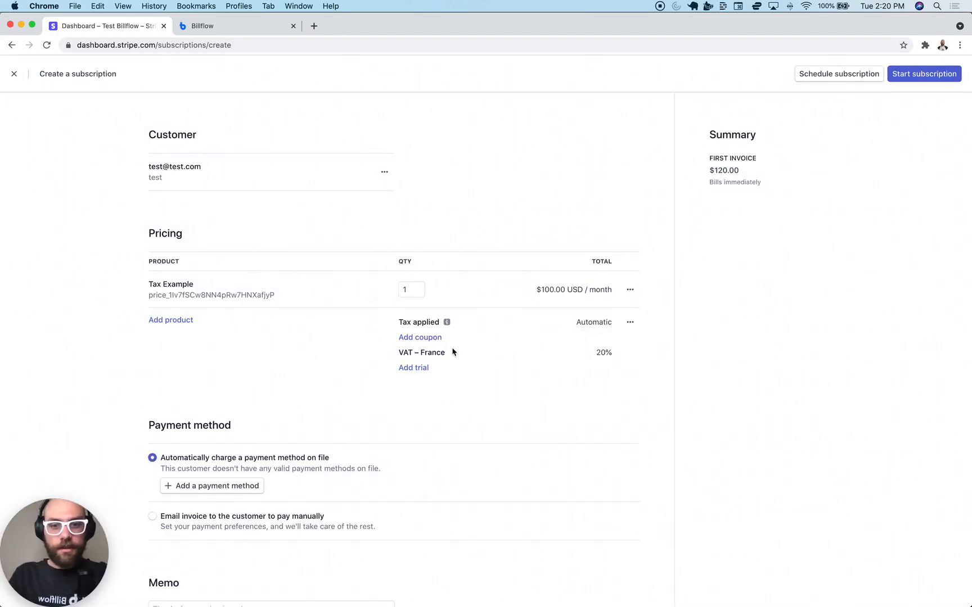
pyautogui.moveTo(651, 361)
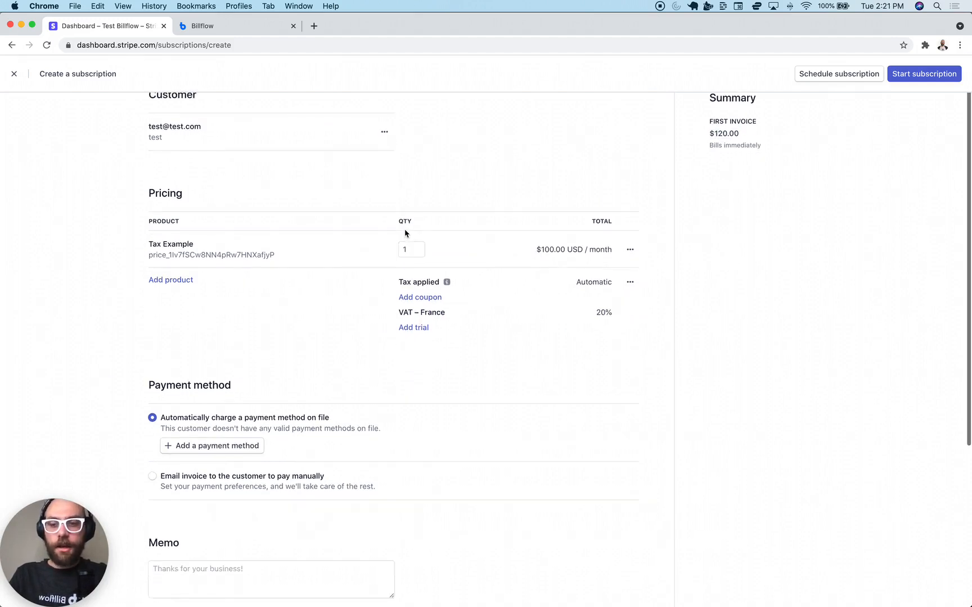
pyautogui.scroll(-3)
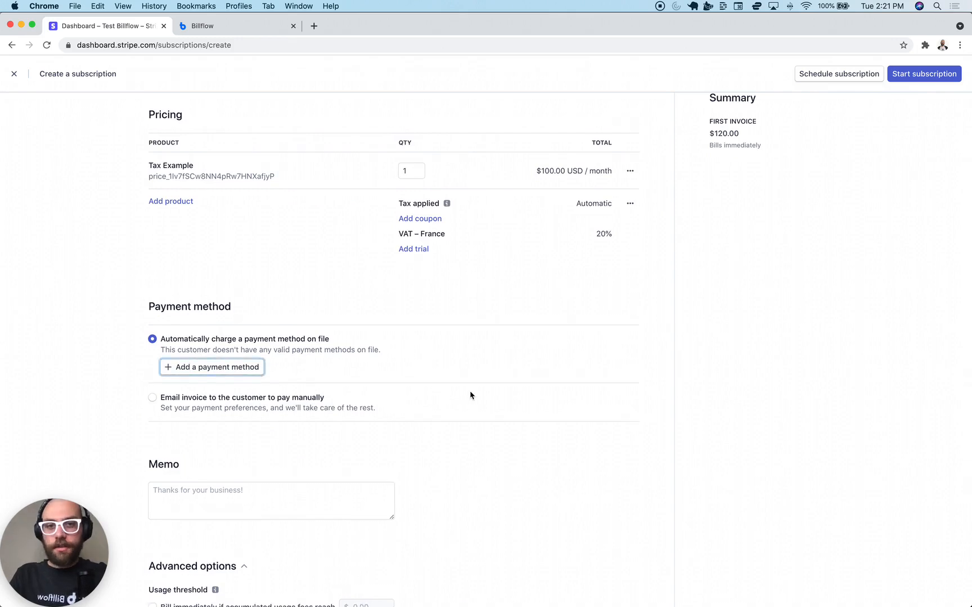
pyautogui.scroll(3)
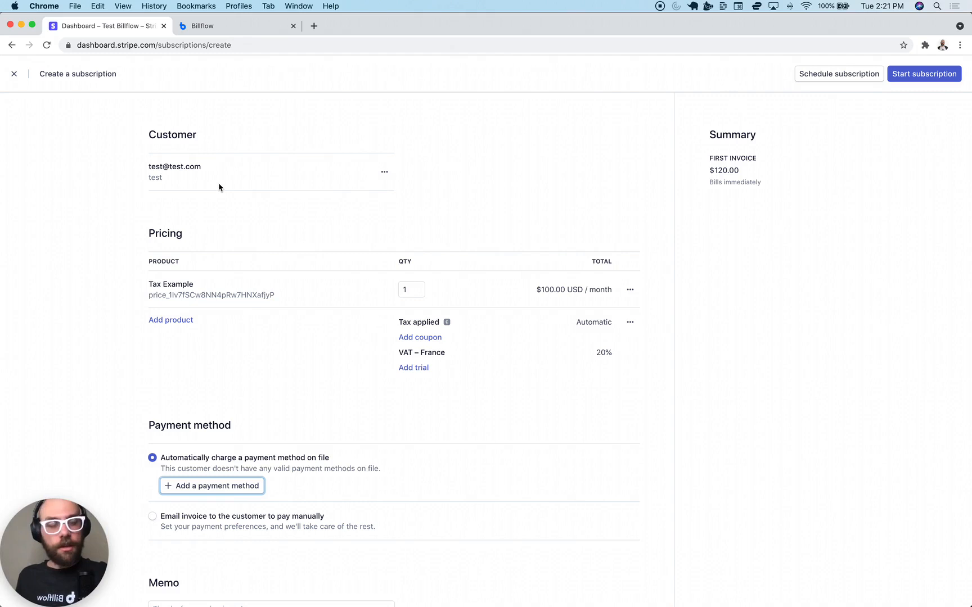
pyautogui.moveTo(139, 91)
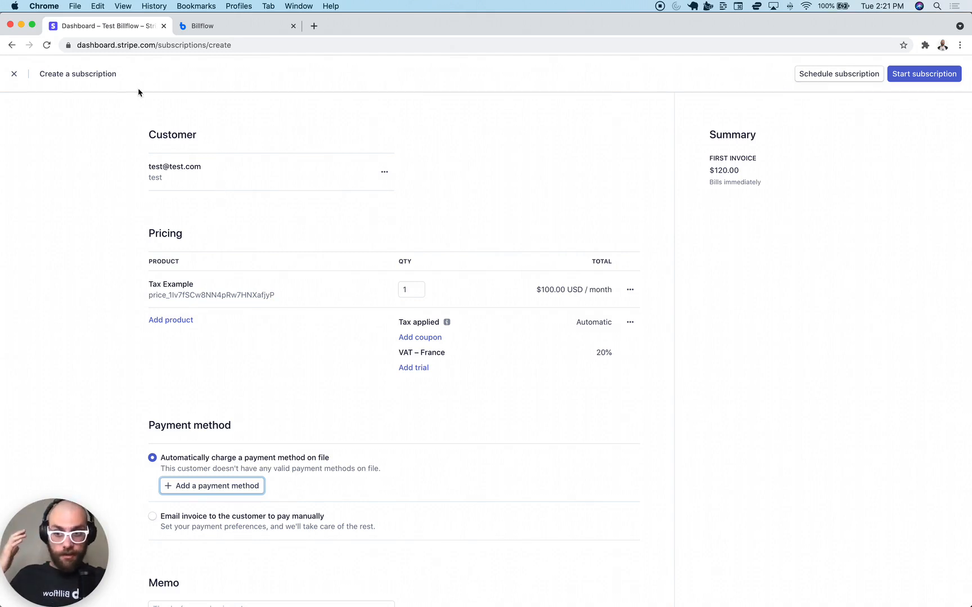
pyautogui.moveTo(685, 132)
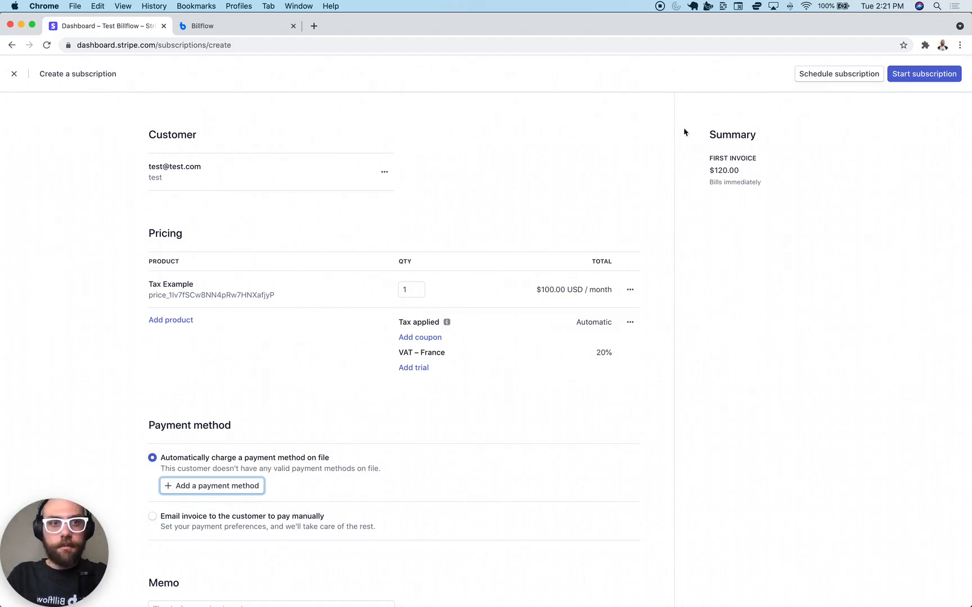